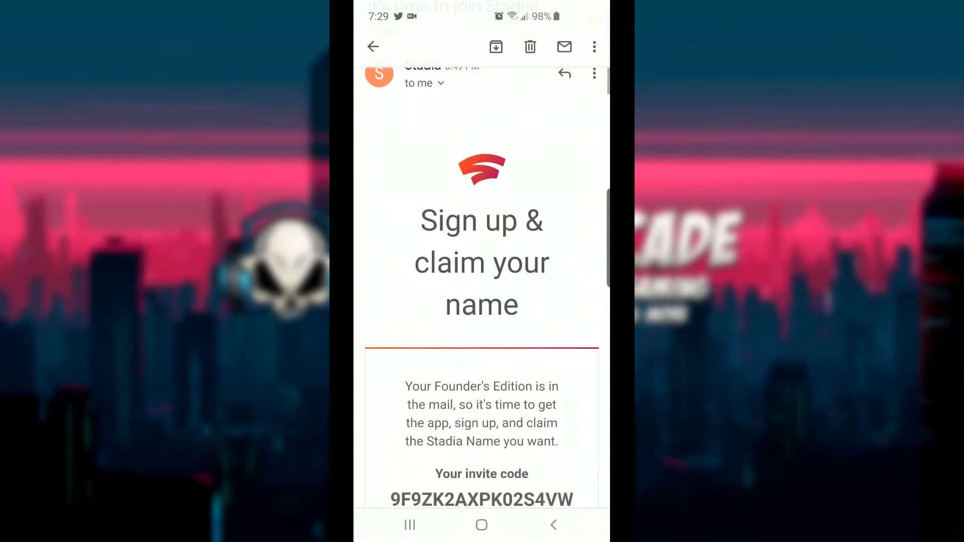
- Scroll the Stadia invite email to the invite code and select the code for copying
{"action": "scroll", "scroll_direction": "up", "scroll_amount": 3}
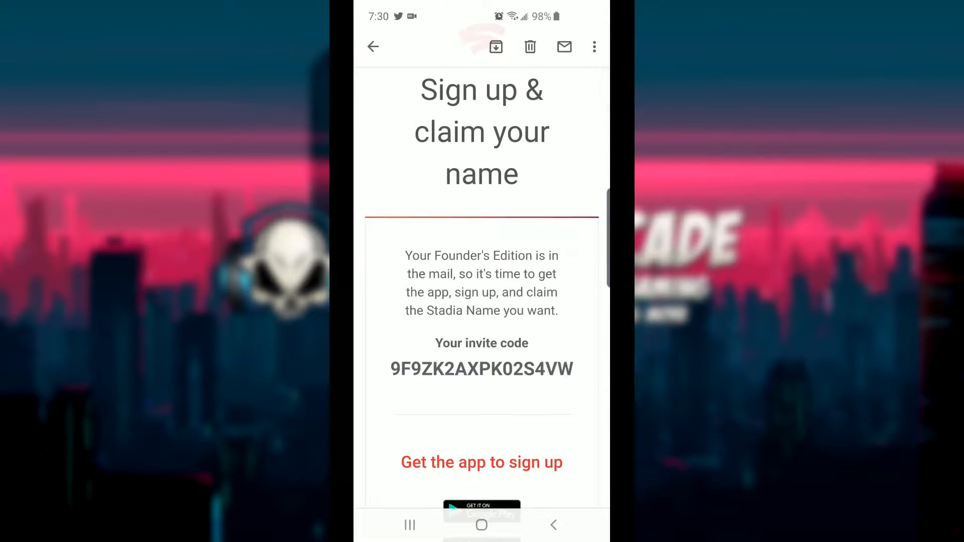
{"action": "scroll", "scroll_direction": "down", "scroll_amount": 3}
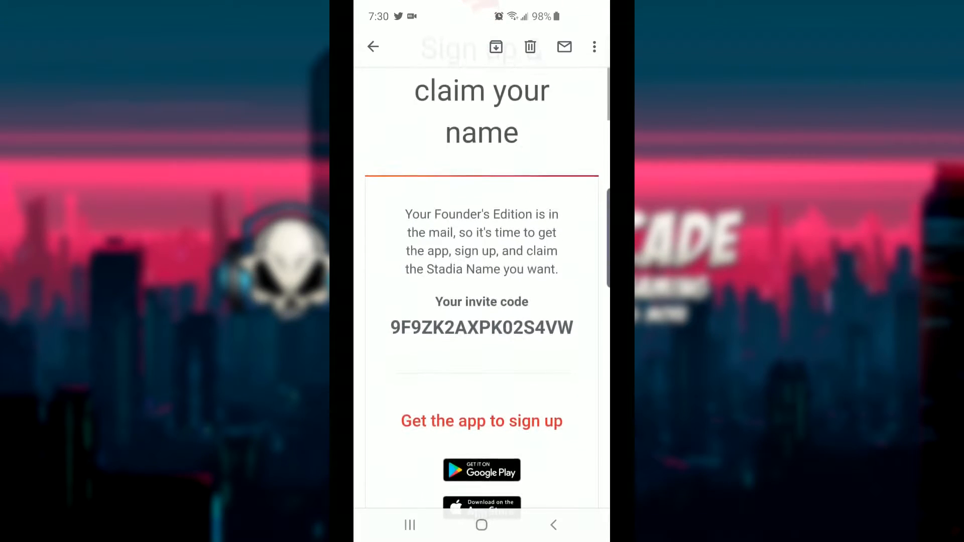
{"action": "scroll", "scroll_direction": "down", "scroll_amount": 3}
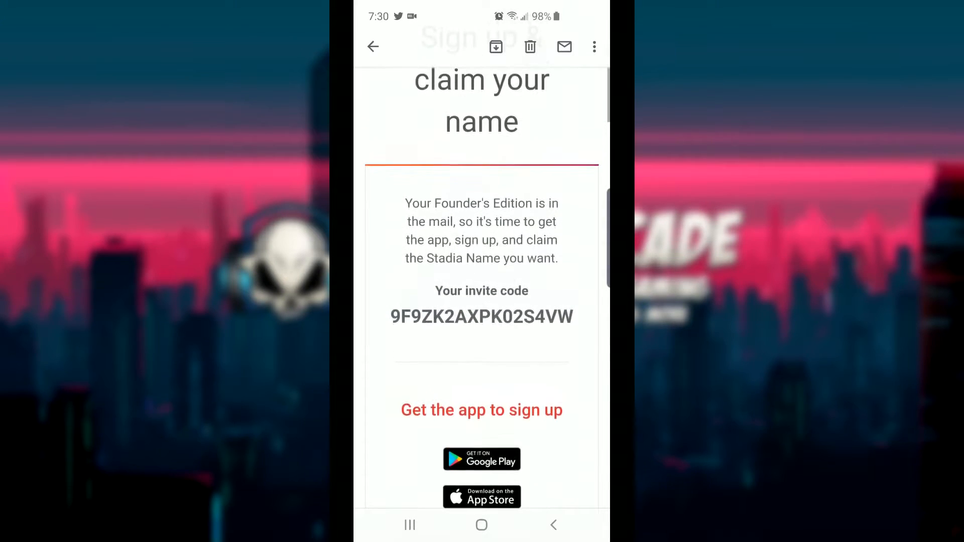
{"action": "double_click", "coordinate": [481, 316]}
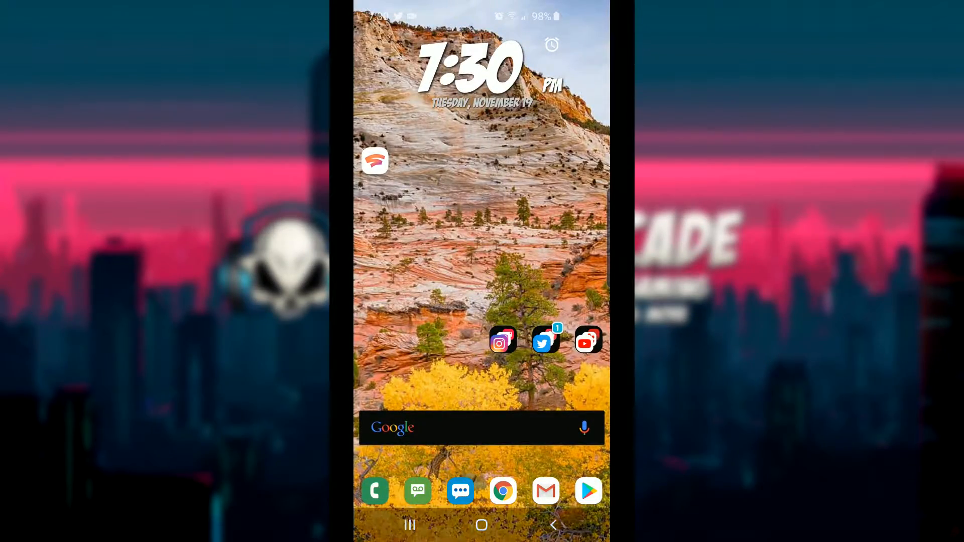
- Launch Stadia from the home screen and choose Get started on the welcome screen
{"action": "left_click", "coordinate": [375, 160]}
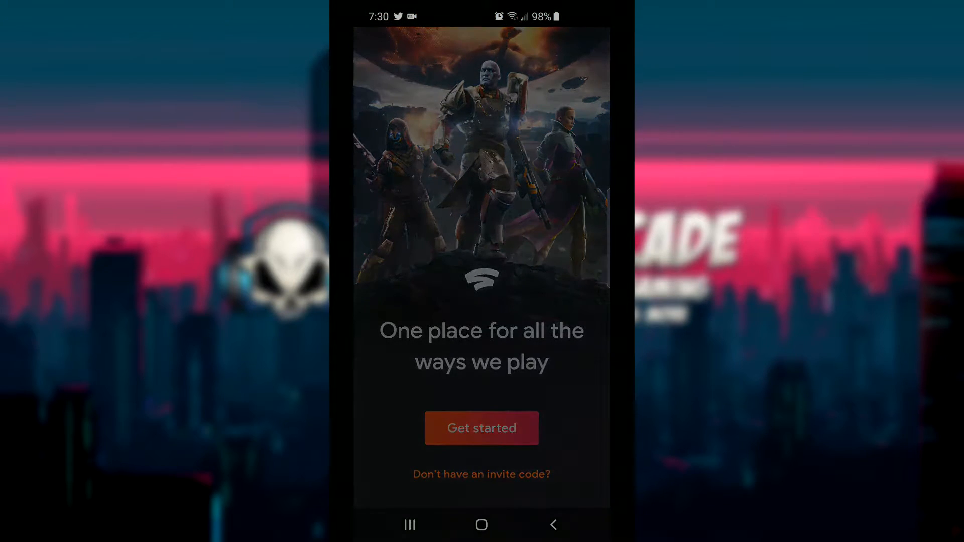
{"action": "left_click", "coordinate": [481, 428]}
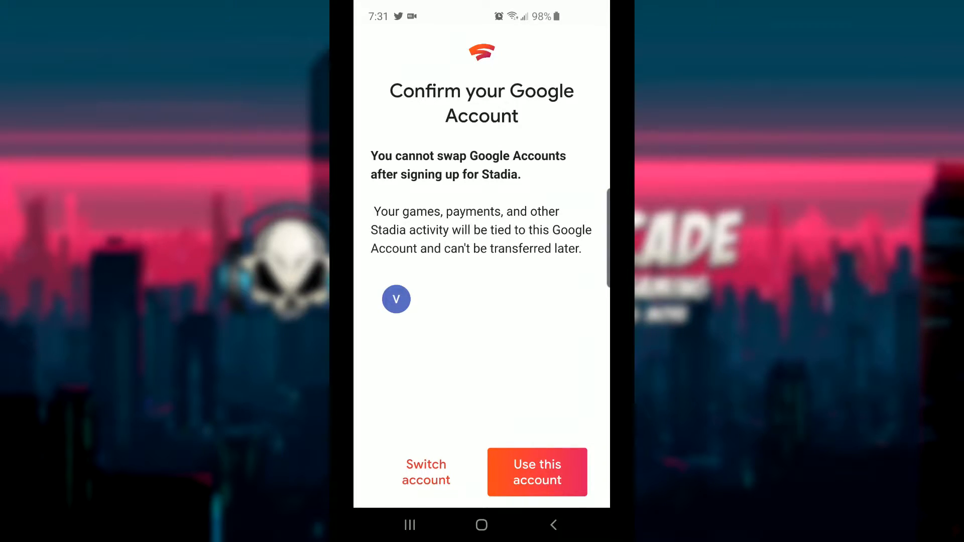
- Sign up with the current Google Account and submit the pasted invite code
{"action": "left_click", "coordinate": [536, 472]}
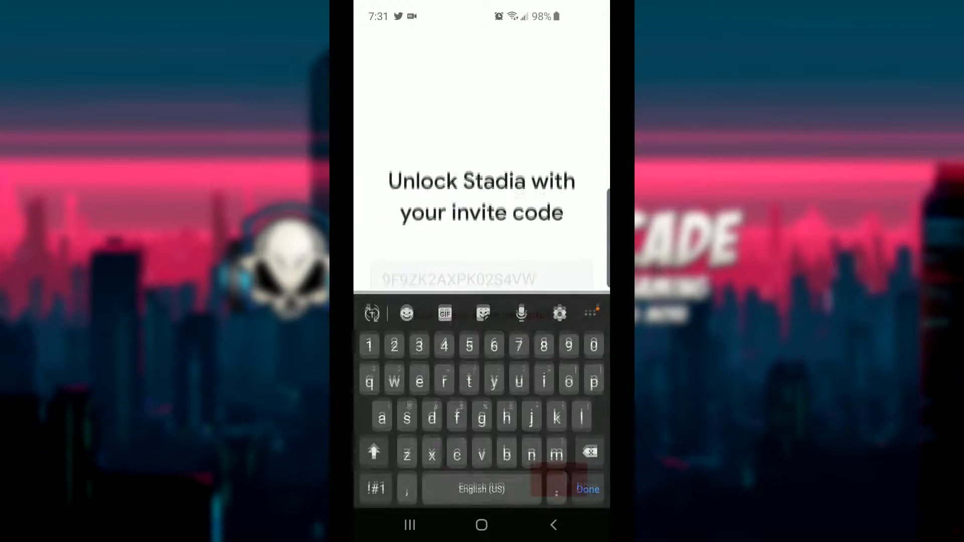
{"action": "left_click", "coordinate": [586, 489]}
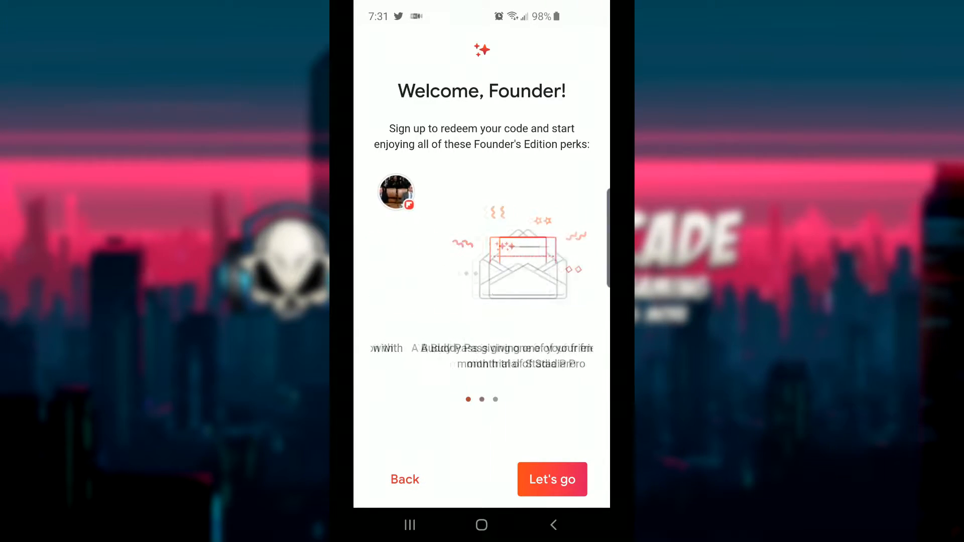
- Swipe through the Founder's Edition perks and continue with Let's go to avatar selection
{"action": "scroll", "scroll_direction": "left", "scroll_amount": 3}
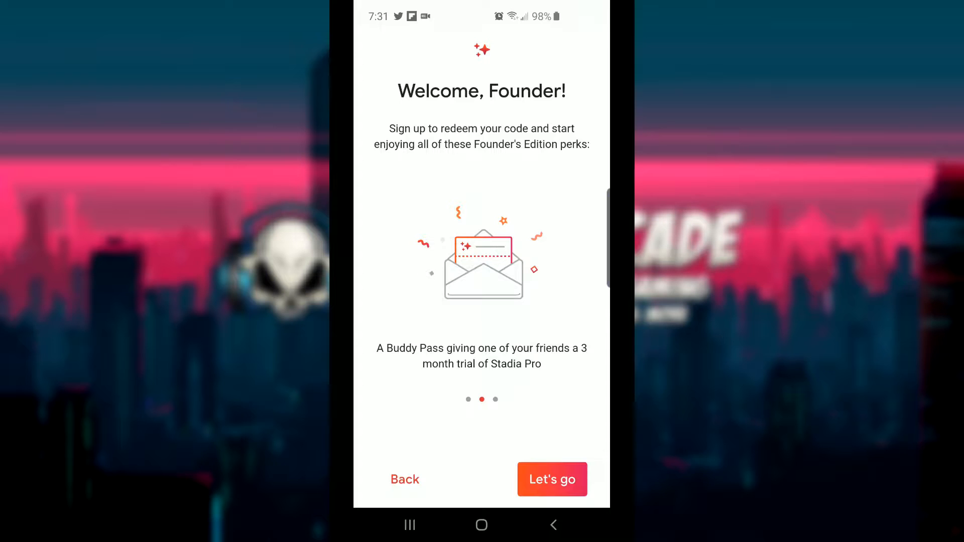
{"action": "scroll", "scroll_direction": "left", "scroll_amount": 3}
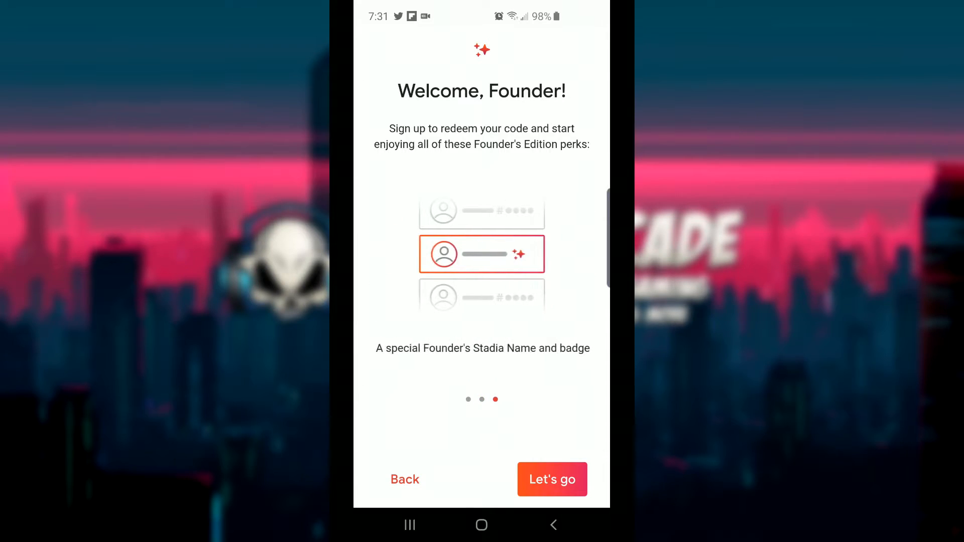
{"action": "left_click", "coordinate": [551, 479]}
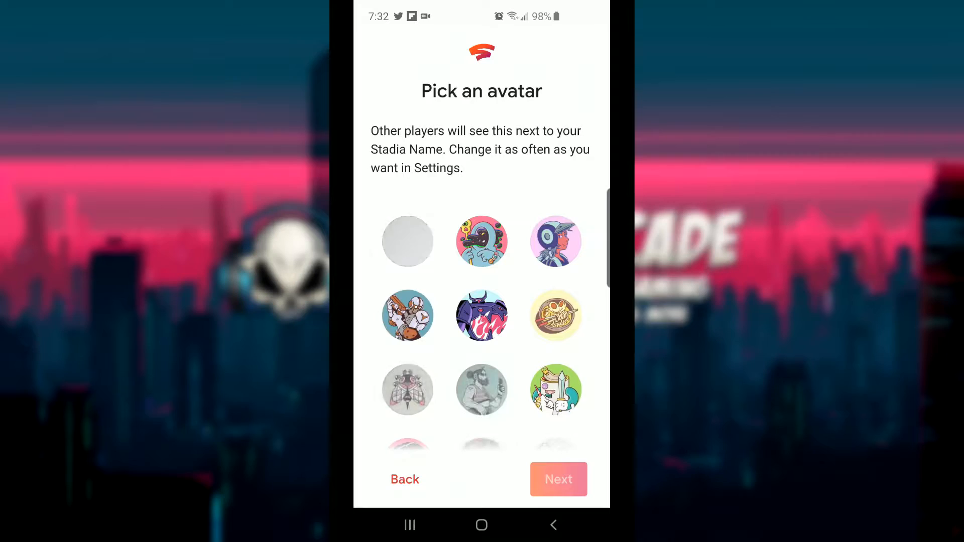
- Browse the avatar grid, pick the red spiked skull avatar and continue to the Stadia Name step
{"action": "scroll", "scroll_direction": "down", "scroll_amount": 3}
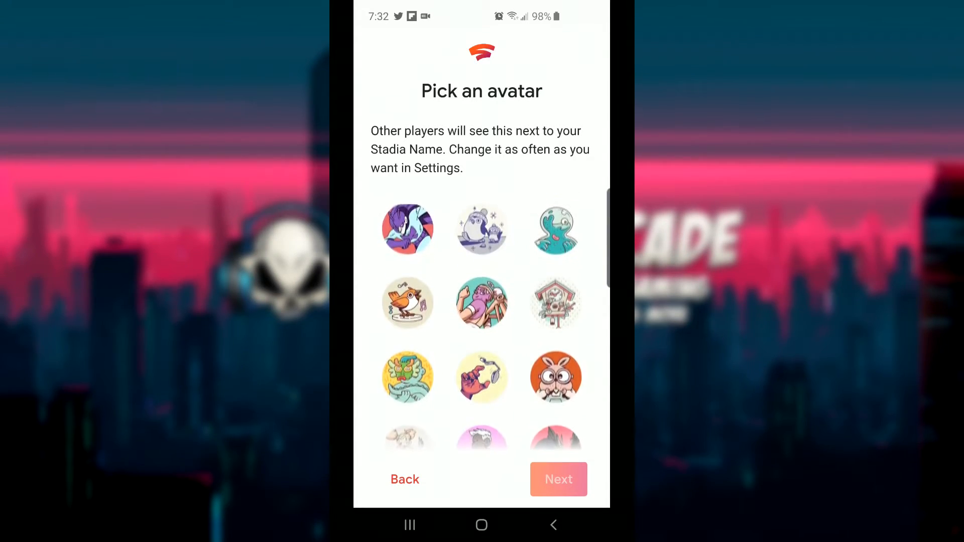
{"action": "scroll", "scroll_direction": "down", "scroll_amount": 3}
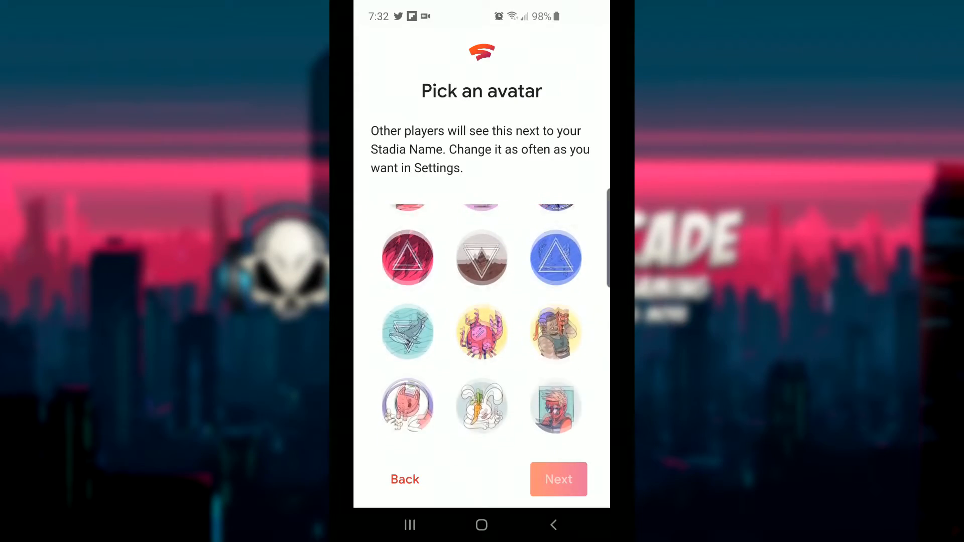
{"action": "scroll", "scroll_direction": "down", "scroll_amount": 3}
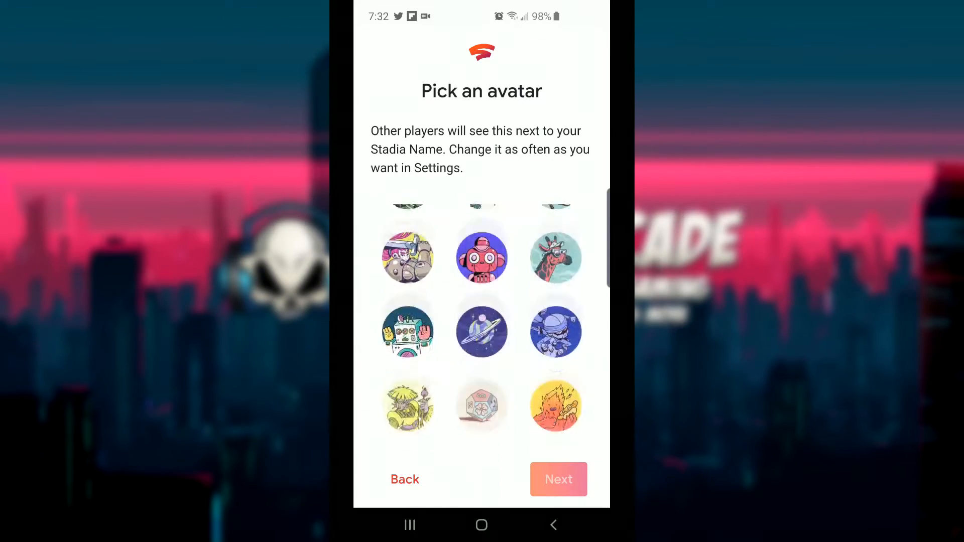
{"action": "scroll", "scroll_direction": "up", "scroll_amount": 3}
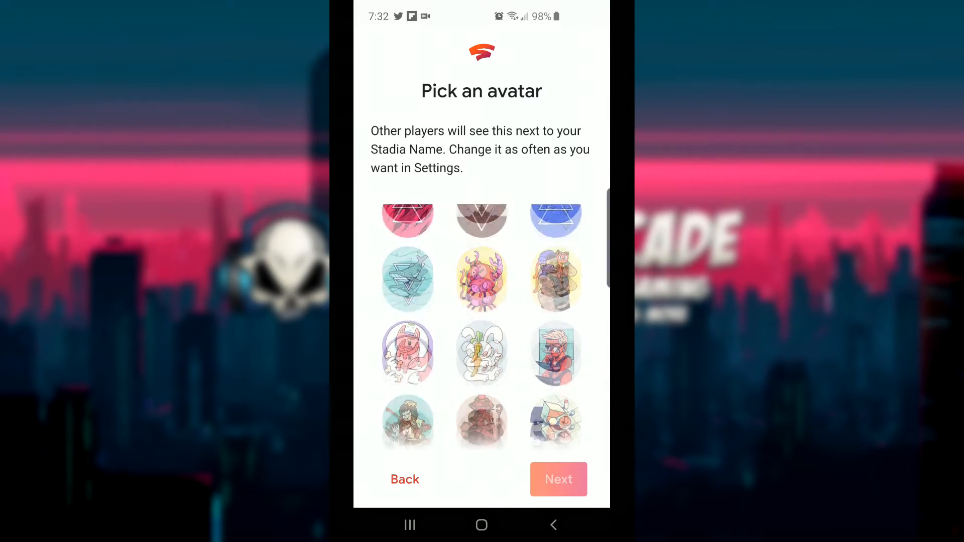
{"action": "scroll", "scroll_direction": "up", "scroll_amount": 3}
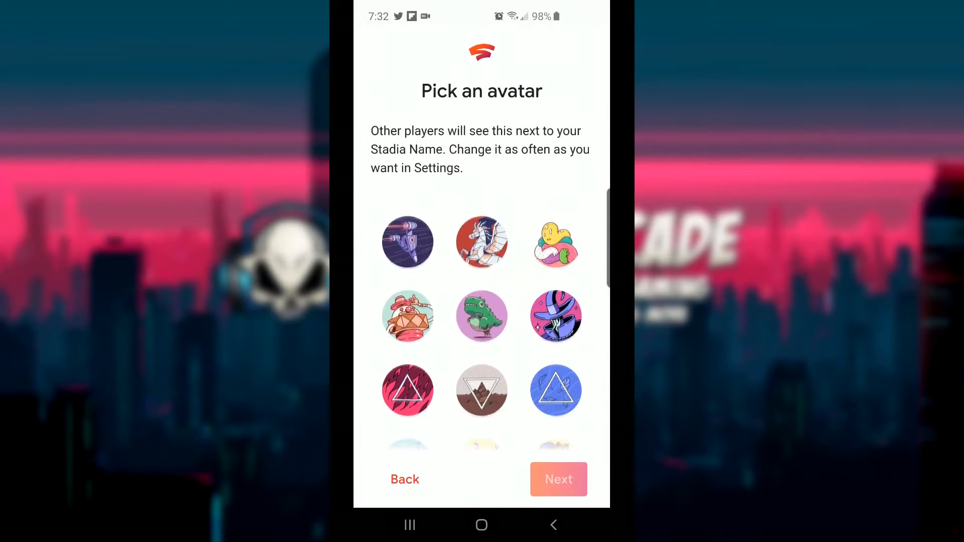
{"action": "scroll", "scroll_direction": "down", "scroll_amount": 3}
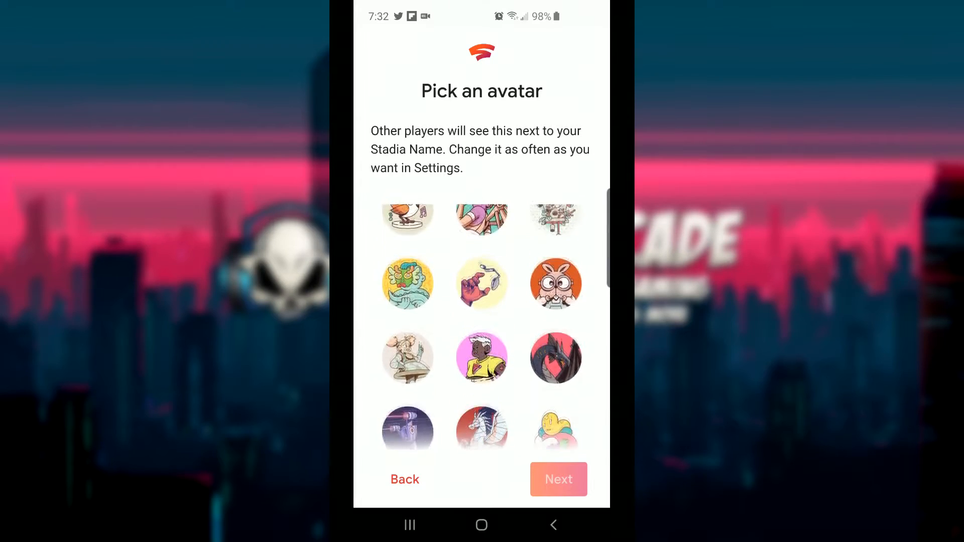
{"action": "scroll", "scroll_direction": "up", "scroll_amount": 3}
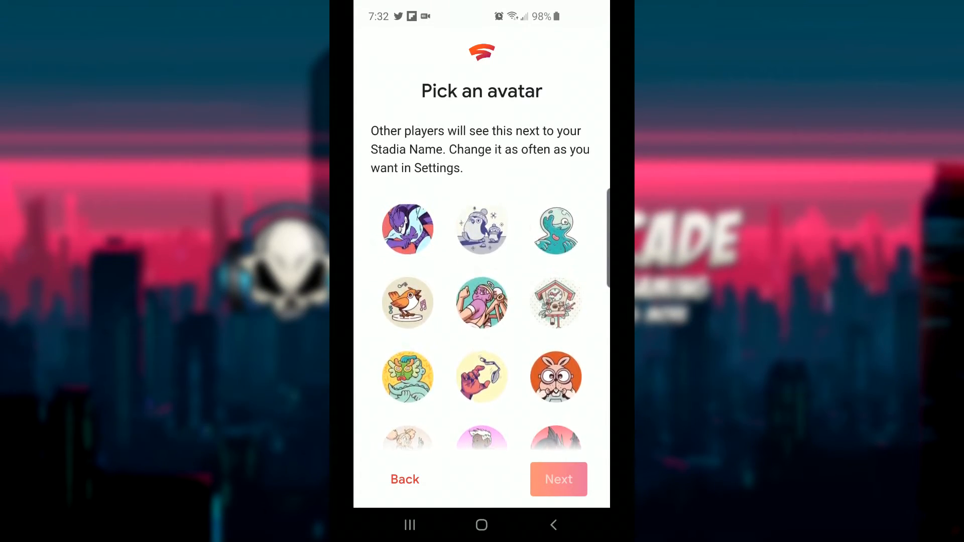
{"action": "scroll", "scroll_direction": "up", "scroll_amount": 3}
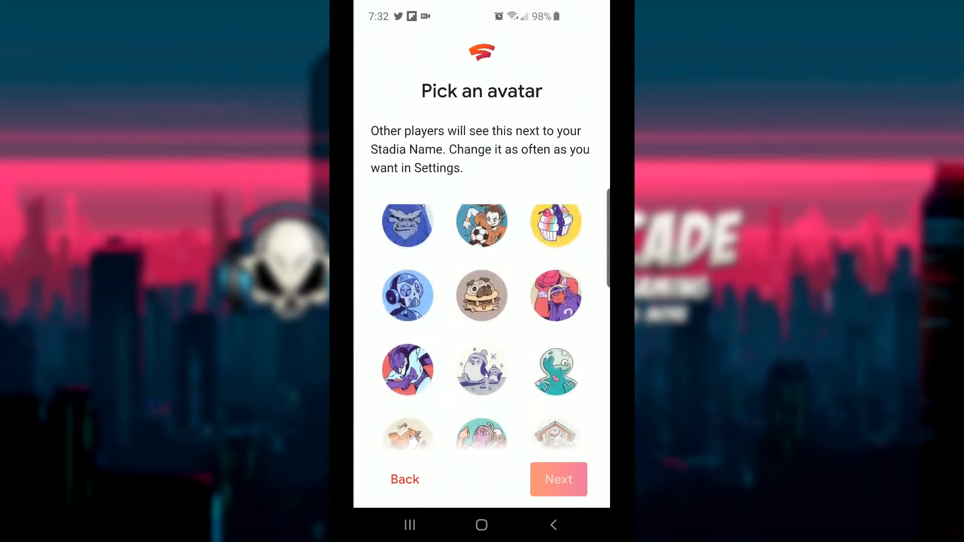
{"action": "scroll", "scroll_direction": "down", "scroll_amount": 3}
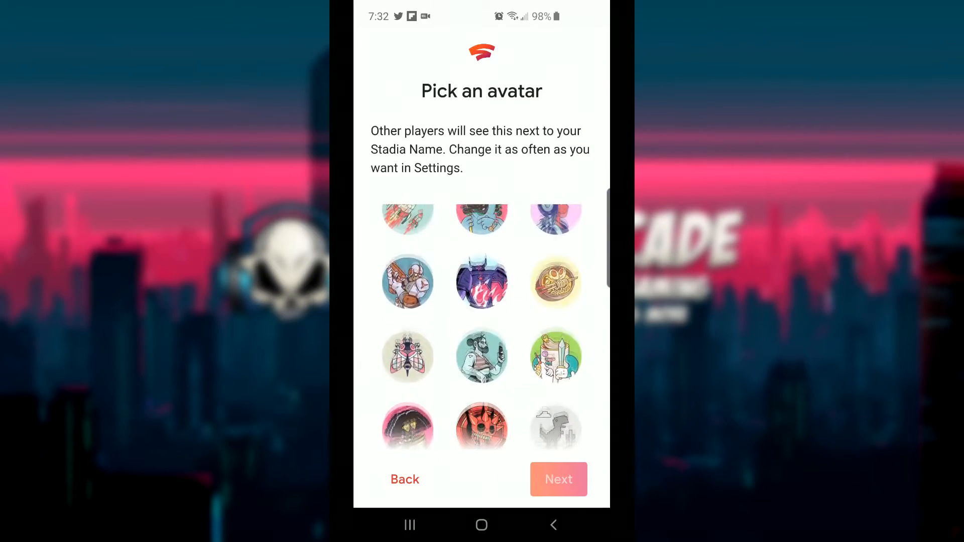
{"action": "scroll", "scroll_direction": "up", "scroll_amount": 3}
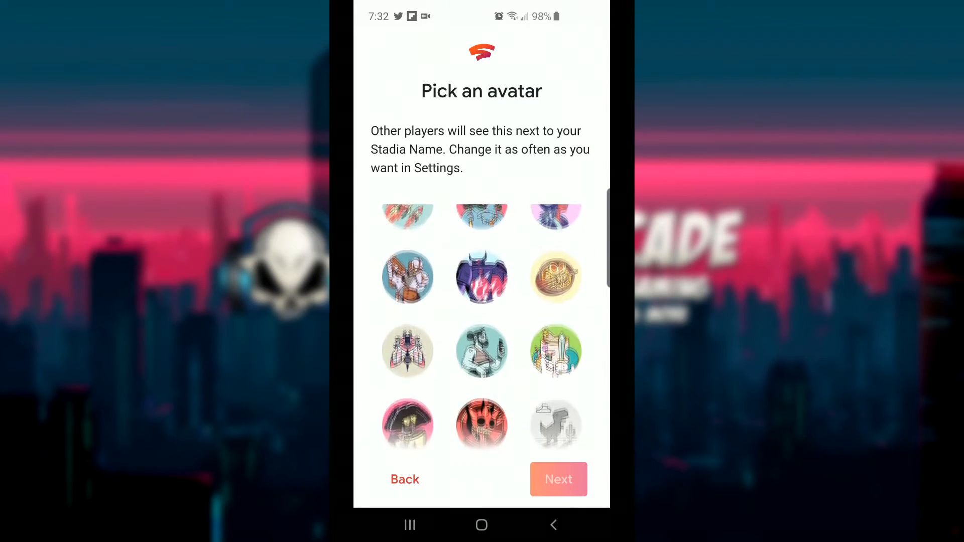
{"action": "scroll", "scroll_direction": "down", "scroll_amount": 3}
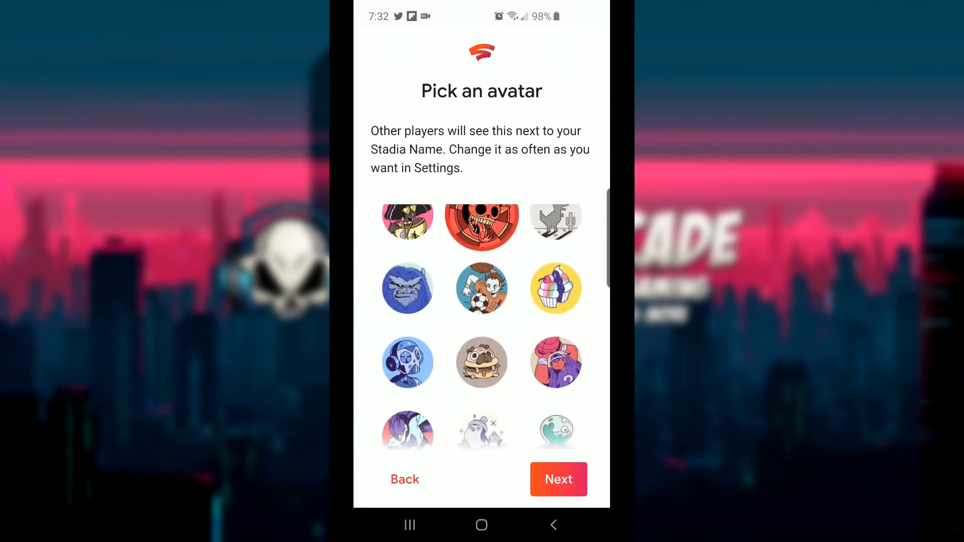
{"action": "left_click", "coordinate": [557, 480]}
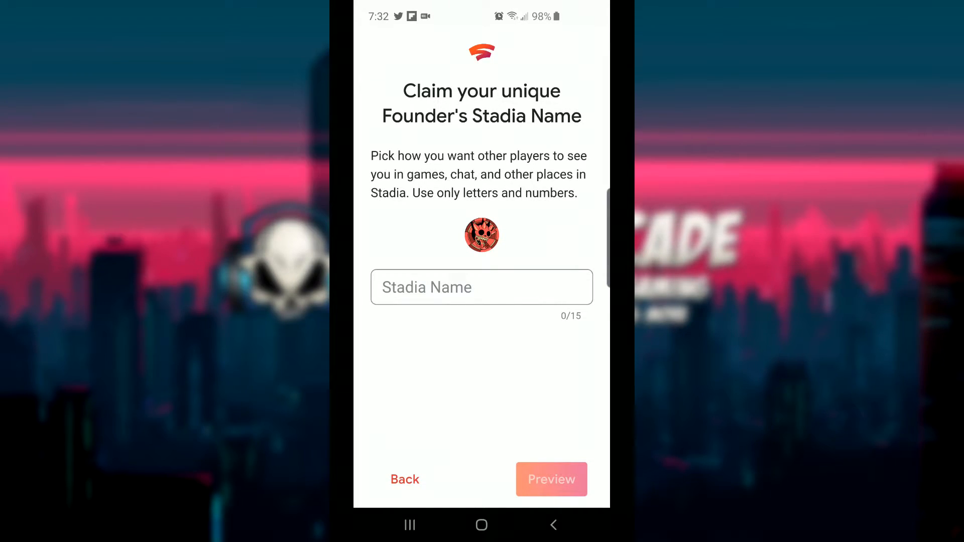
- Enter NobleArcade as the Founder's Stadia Name and request its preview with the avatar
{"action": "left_click", "coordinate": [481, 287]}
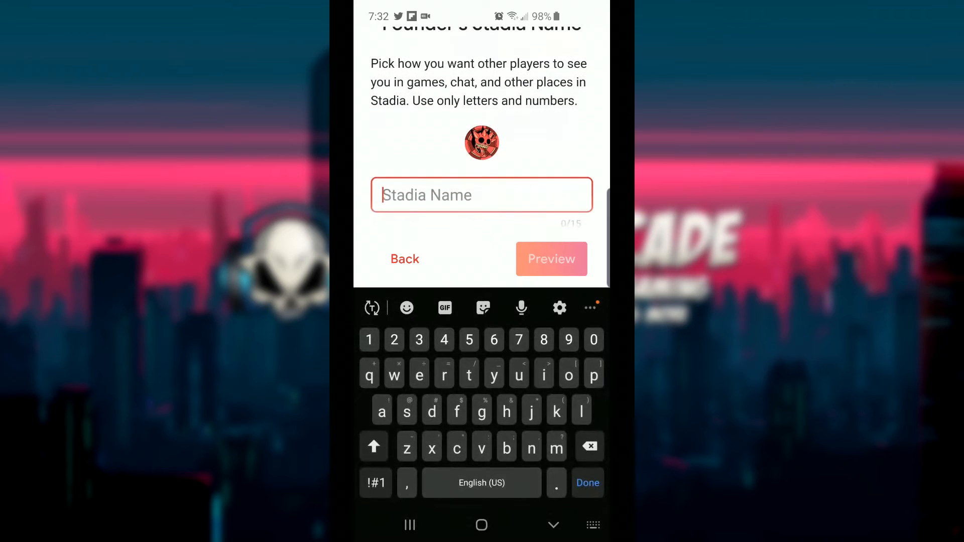
{"action": "type", "text": "Nob"}
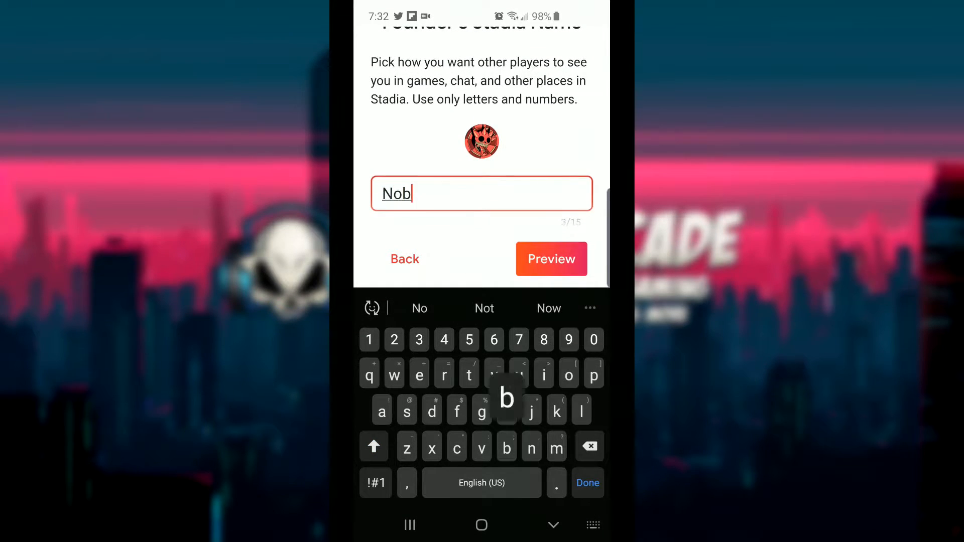
{"action": "type", "text": "leArcade"}
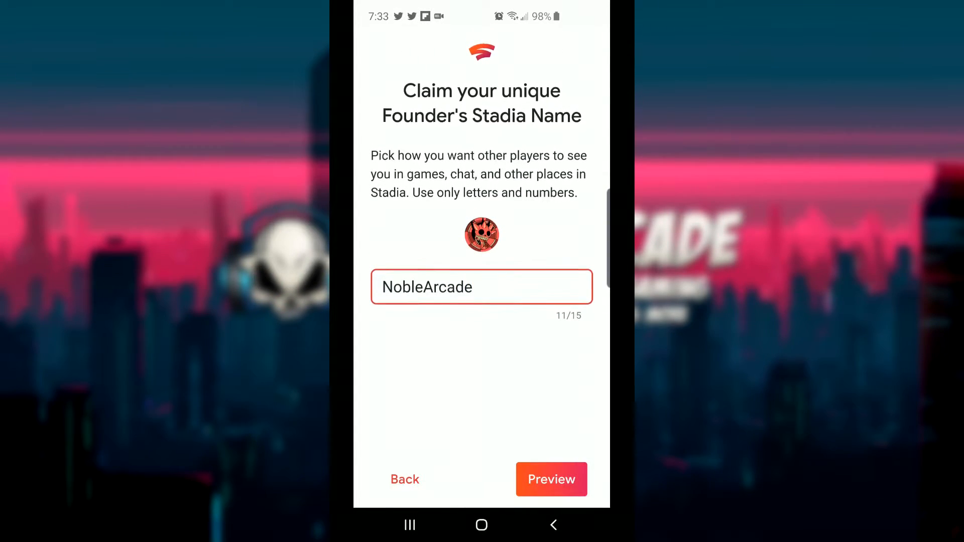
{"action": "left_click", "coordinate": [552, 479]}
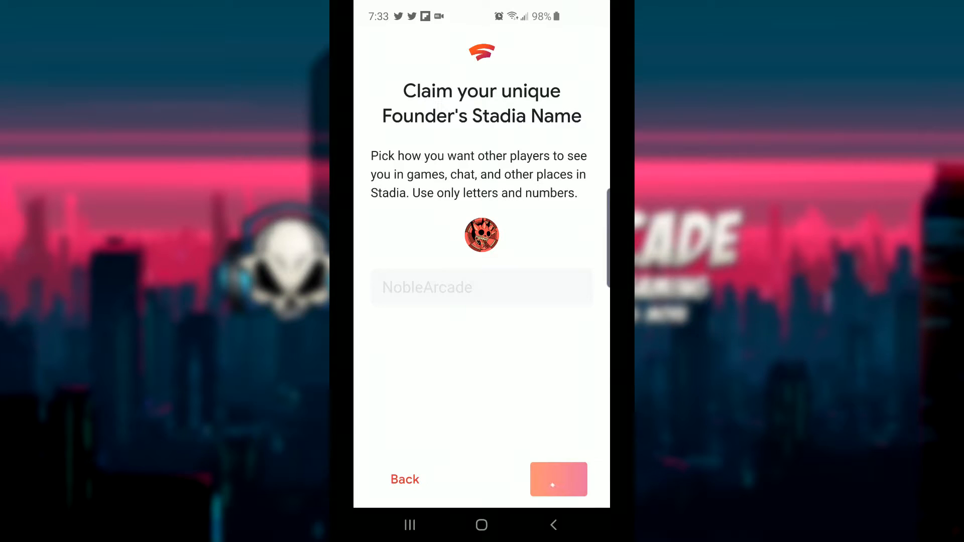
{"action": "left_click", "coordinate": [558, 479]}
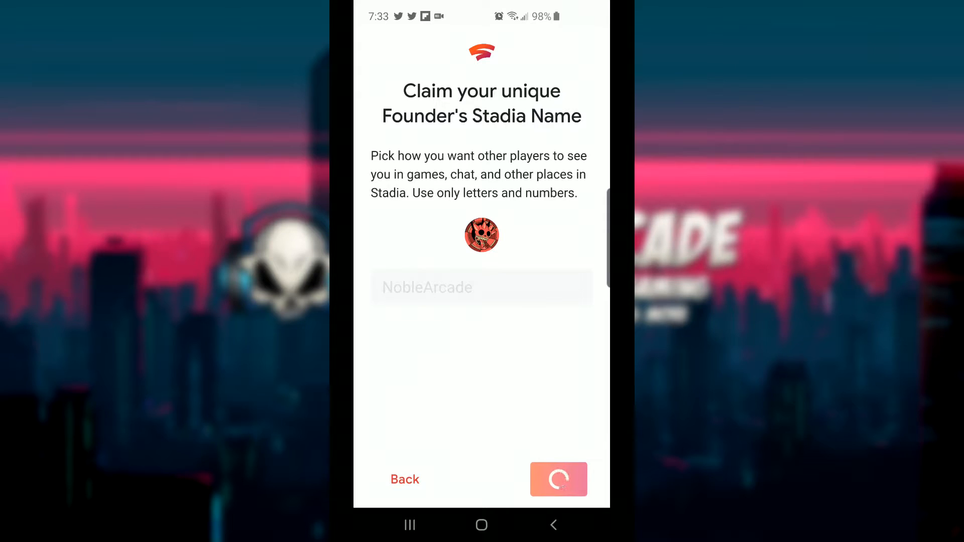
{"action": "left_click", "coordinate": [558, 479]}
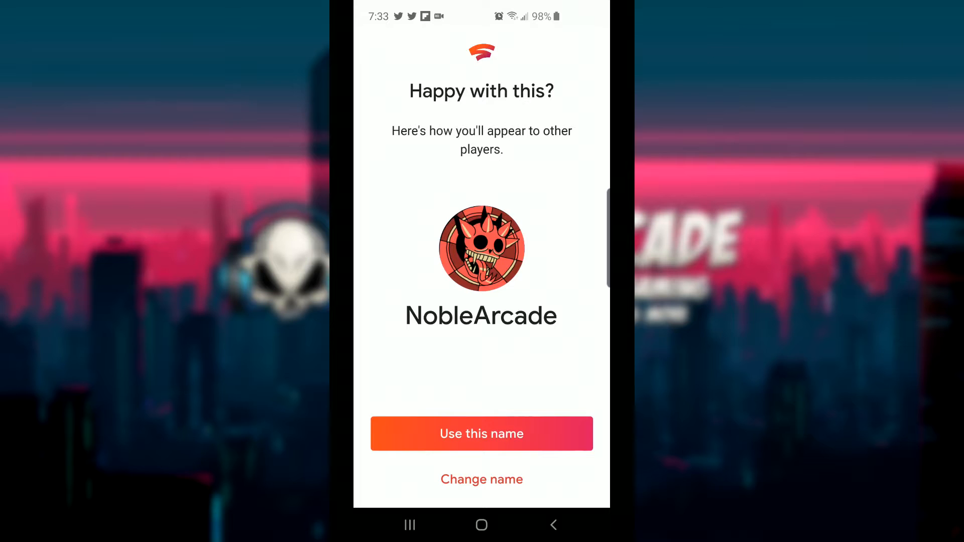
- Claim NobleArcade as the Stadia Name and continue to the privacy settings
{"action": "left_click", "coordinate": [481, 434]}
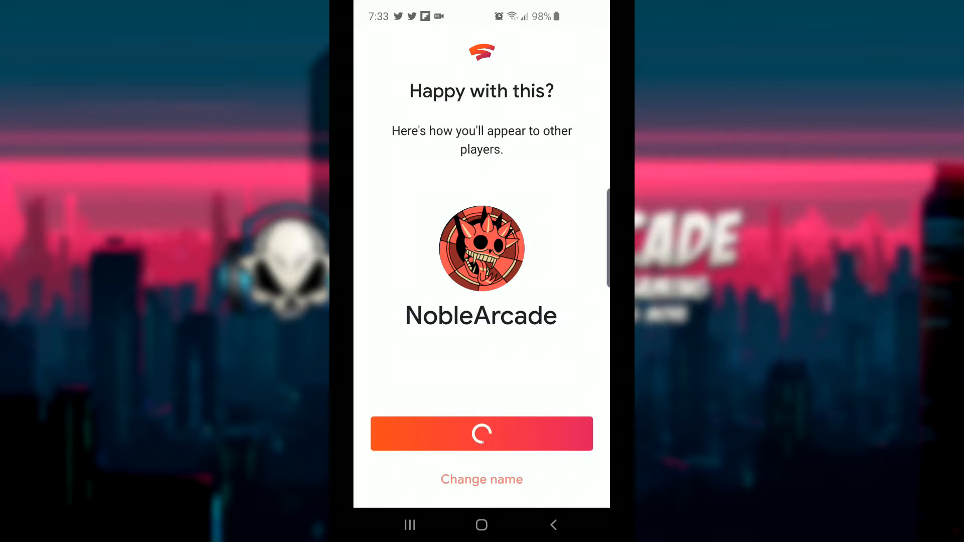
{"action": "left_click", "coordinate": [481, 434]}
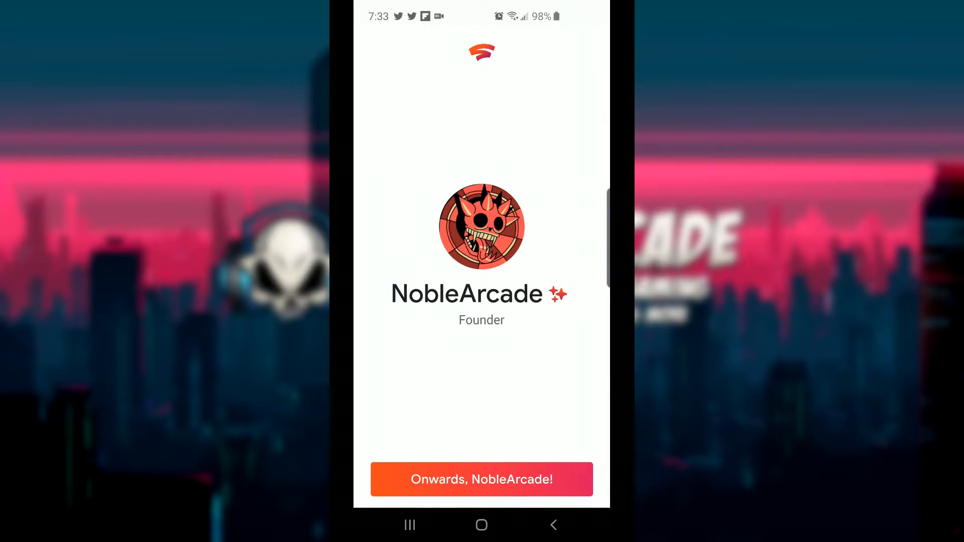
{"action": "left_click", "coordinate": [481, 479]}
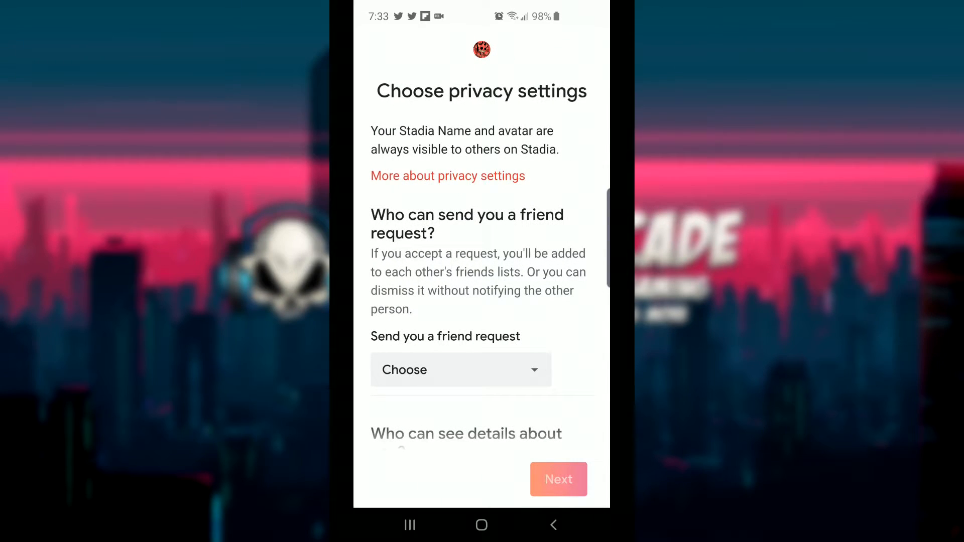
- Set friend requests, friends list and games/achievements visibility to All players
{"action": "left_click", "coordinate": [461, 369]}
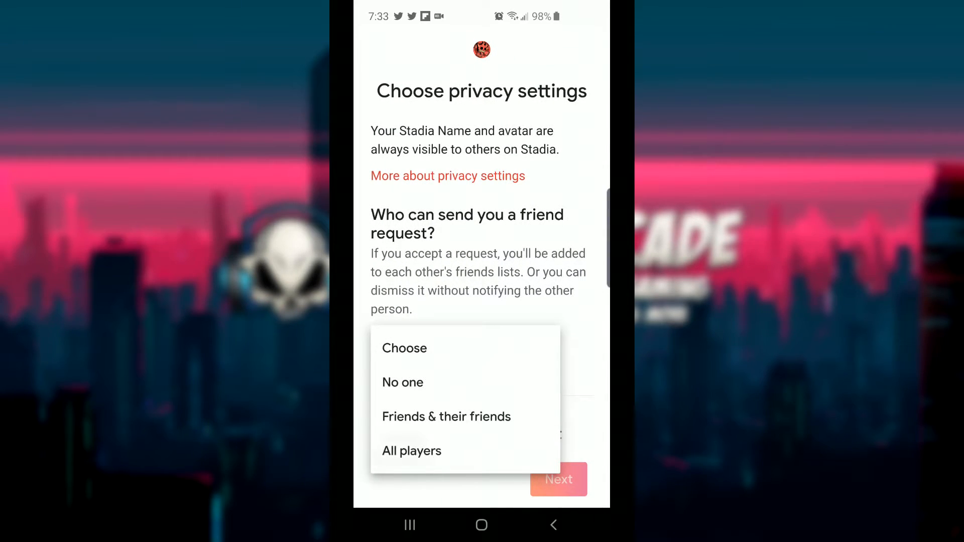
{"action": "left_click", "coordinate": [411, 451]}
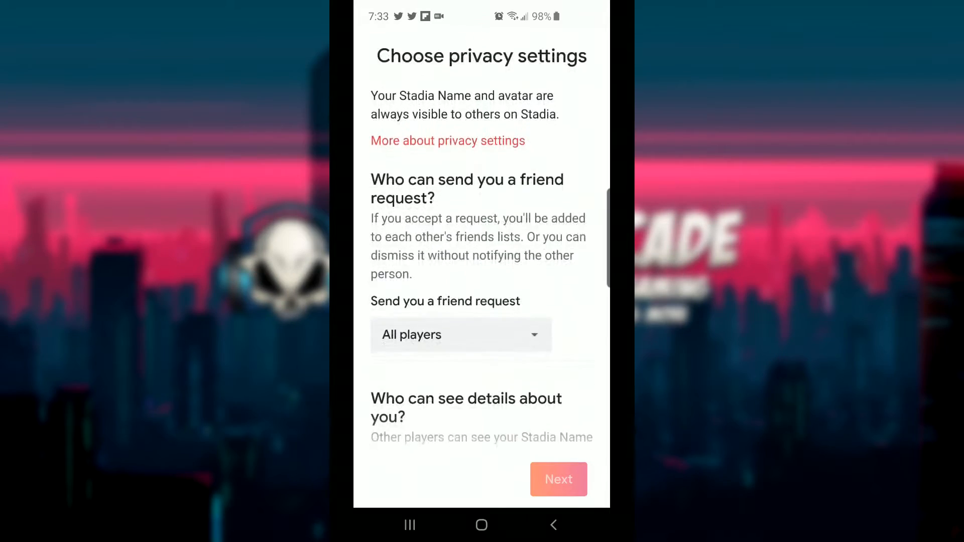
{"action": "scroll", "scroll_direction": "up", "scroll_amount": 3}
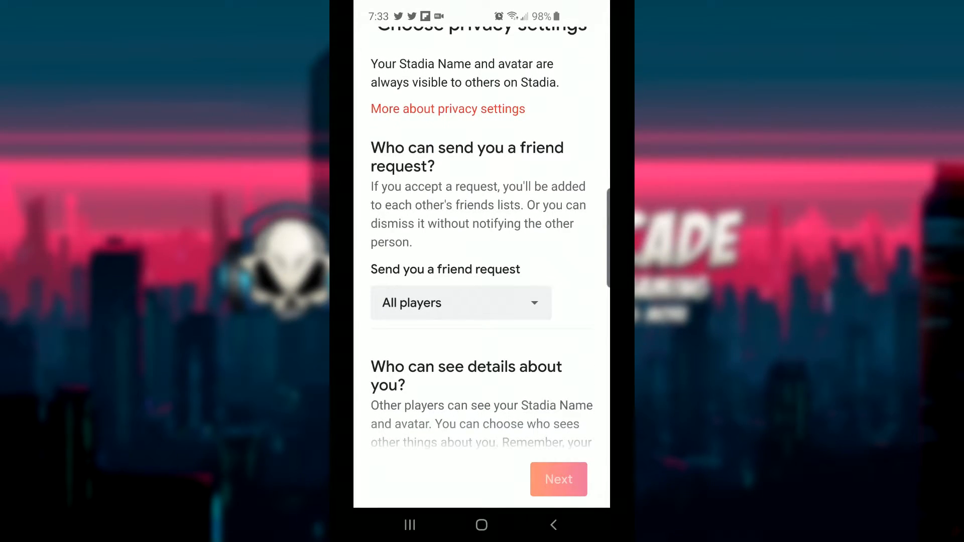
{"action": "scroll", "scroll_direction": "down", "scroll_amount": 3}
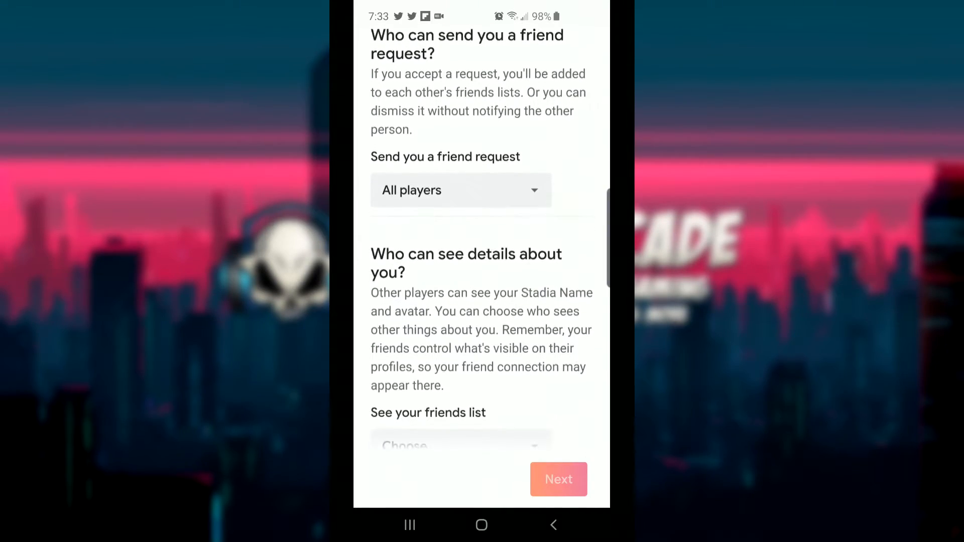
{"action": "scroll", "scroll_direction": "up", "scroll_amount": 3}
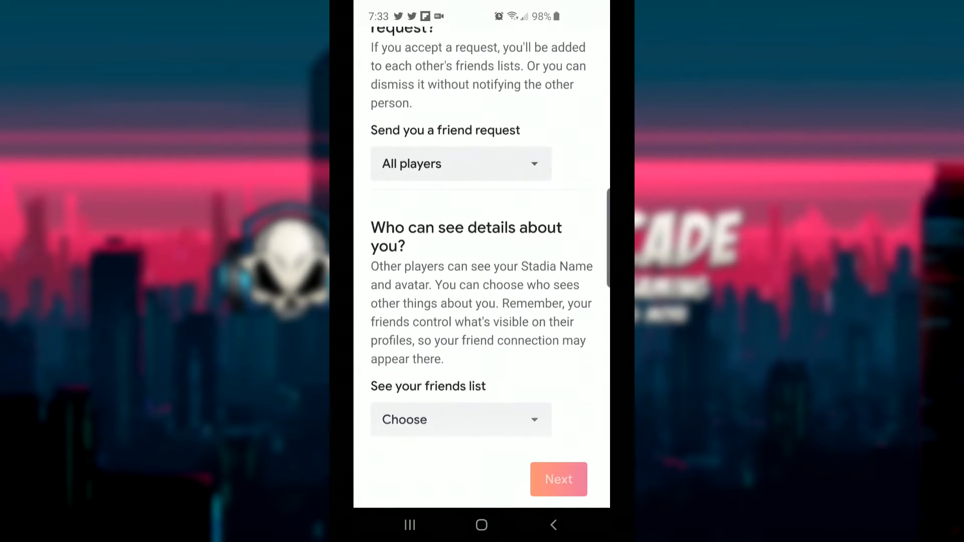
{"action": "scroll", "scroll_direction": "up", "scroll_amount": 3}
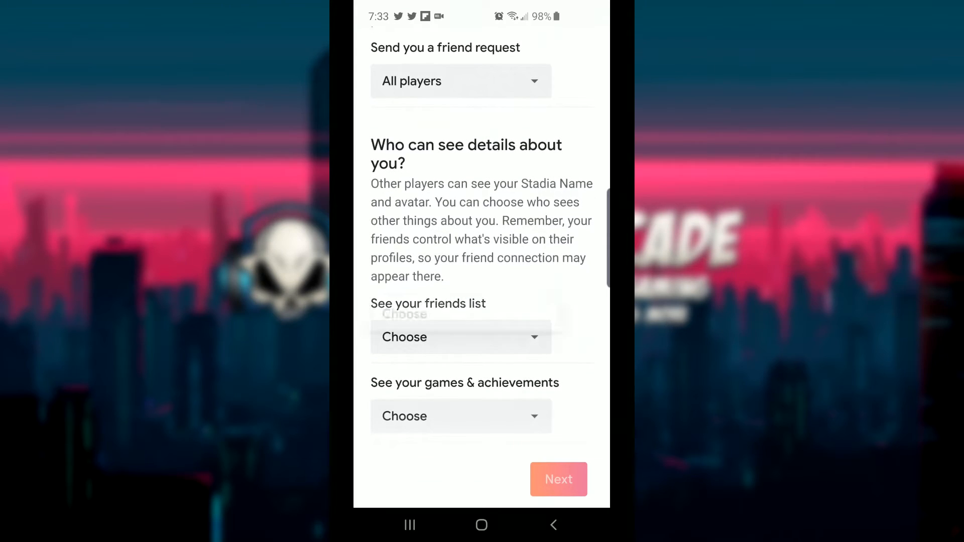
{"action": "left_click", "coordinate": [460, 338]}
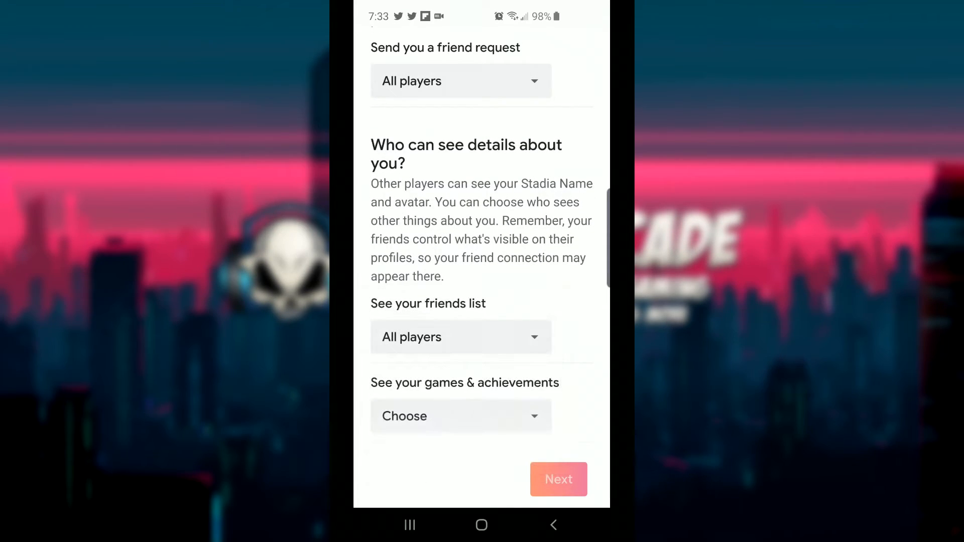
{"action": "scroll", "scroll_direction": "up", "scroll_amount": 3}
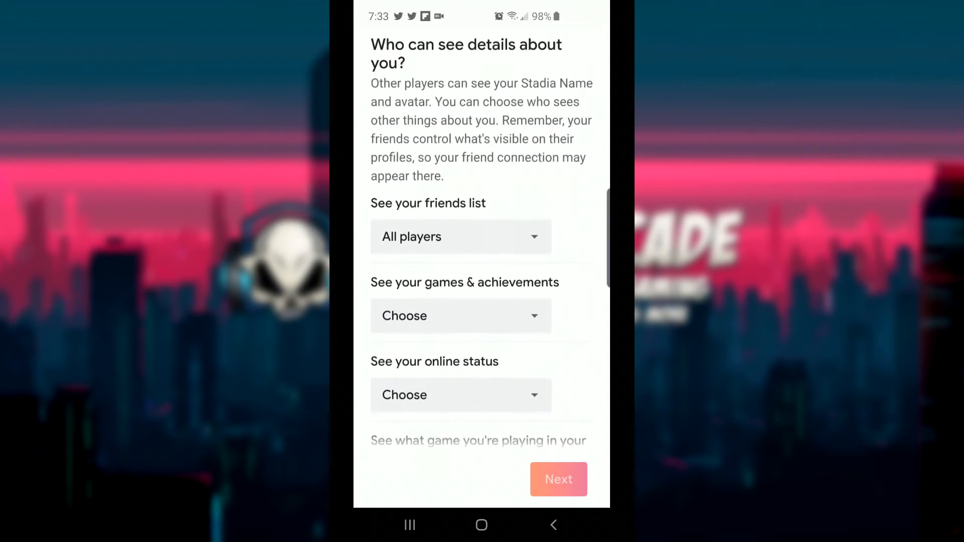
{"action": "left_click", "coordinate": [460, 316]}
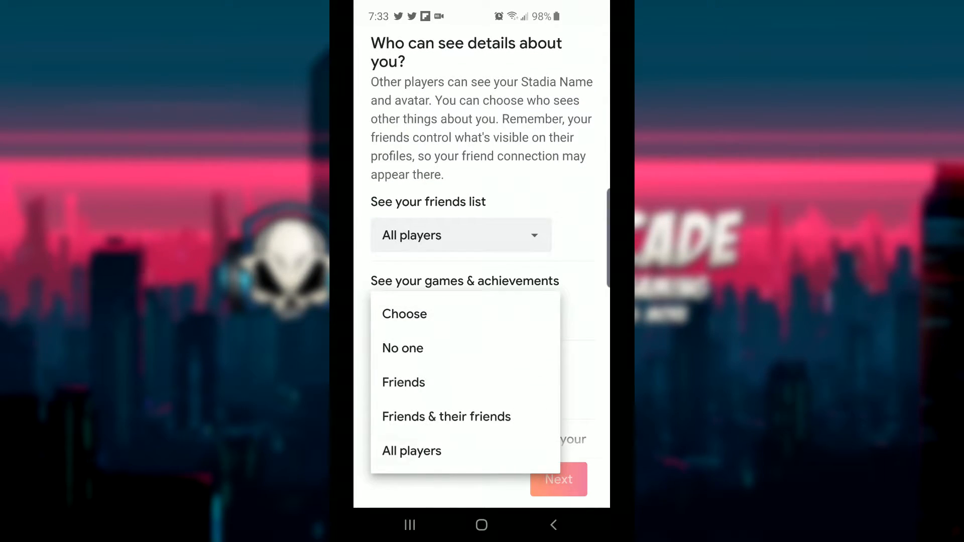
{"action": "left_click", "coordinate": [411, 450]}
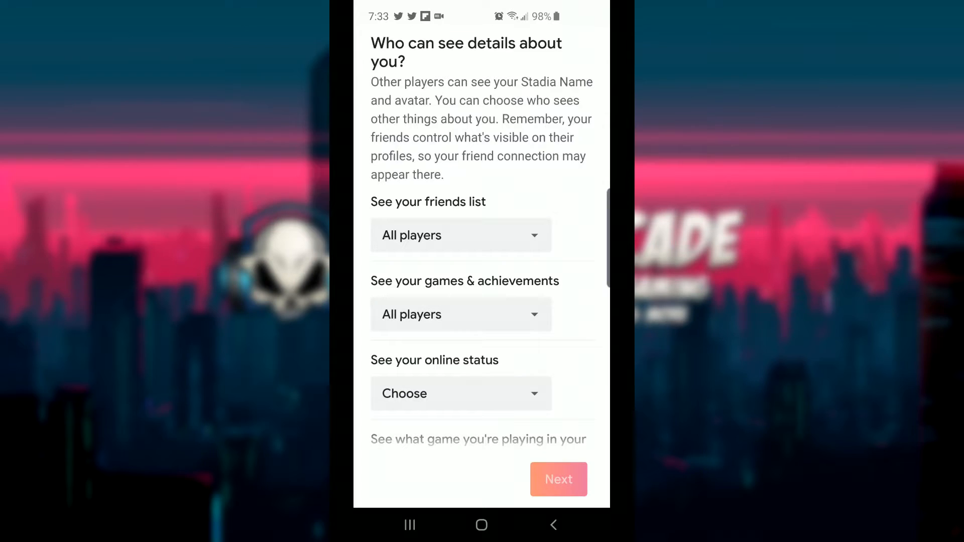
- Set online status, current game, voice chat invites and game invites to All players
{"action": "left_click", "coordinate": [461, 393]}
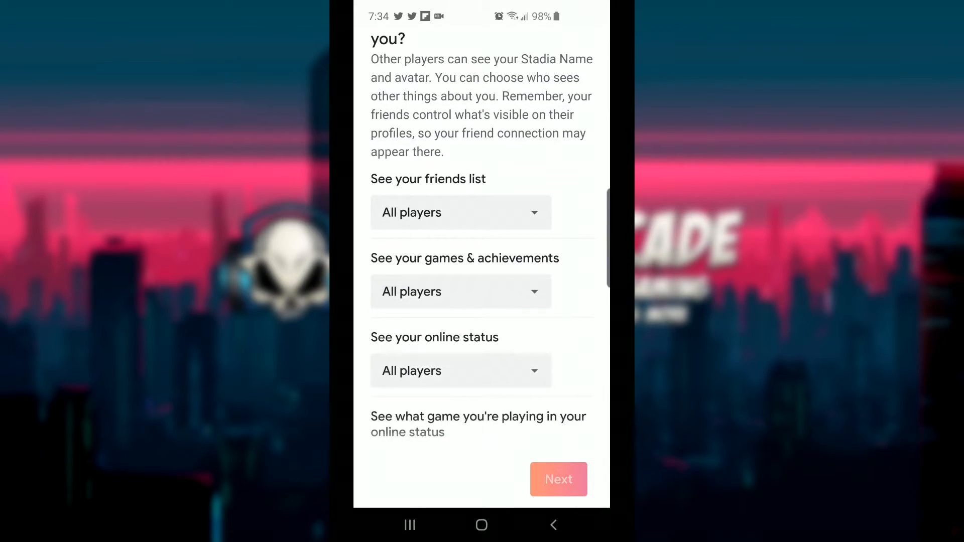
{"action": "scroll", "scroll_direction": "down", "scroll_amount": 3}
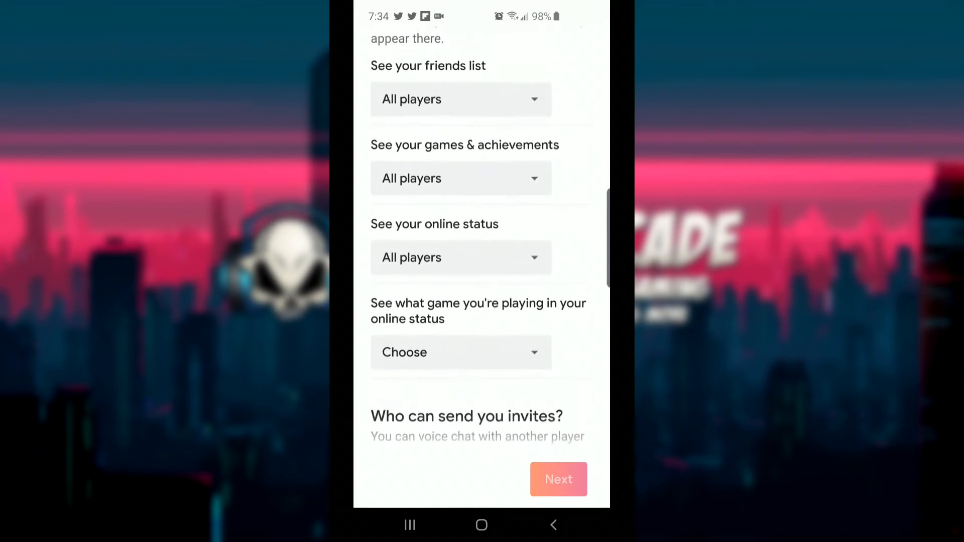
{"action": "left_click", "coordinate": [460, 352]}
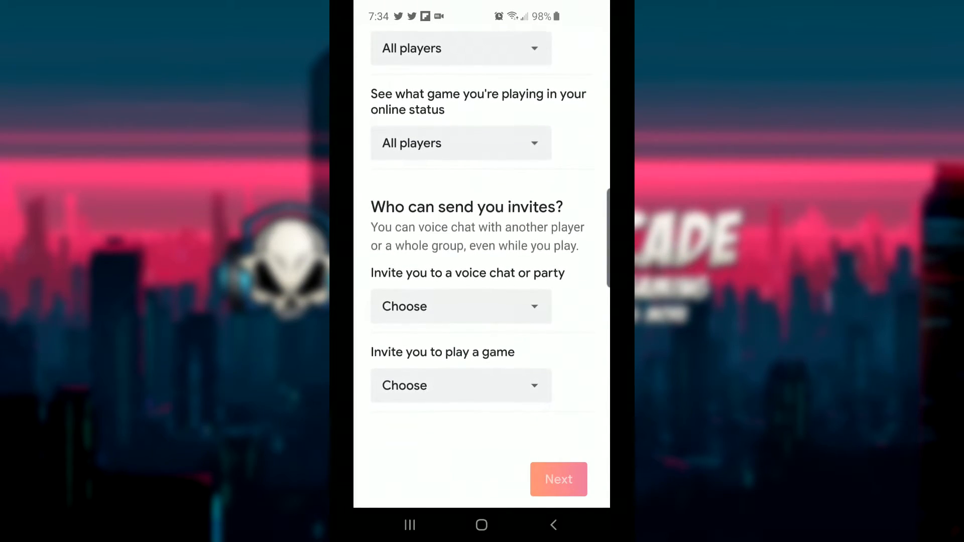
{"action": "left_click", "coordinate": [461, 306]}
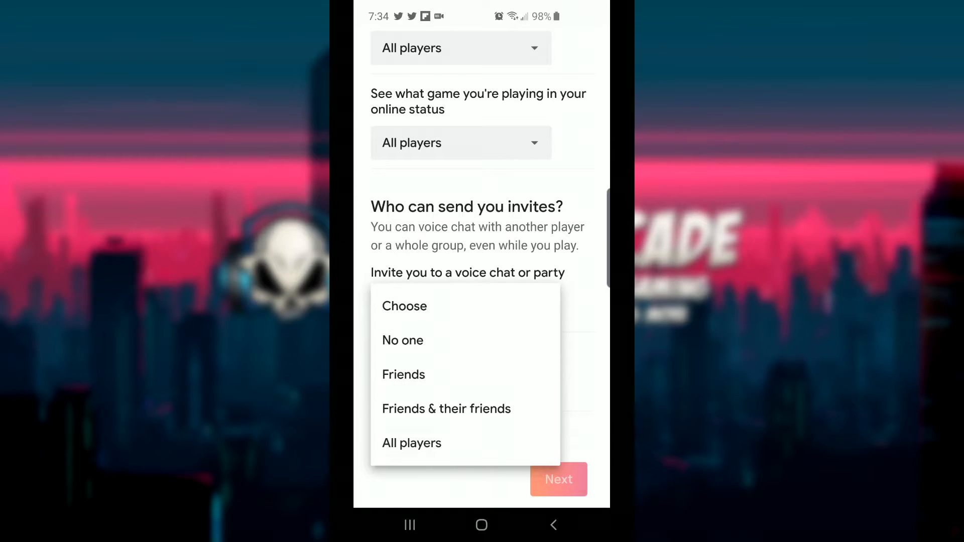
{"action": "left_click", "coordinate": [412, 443]}
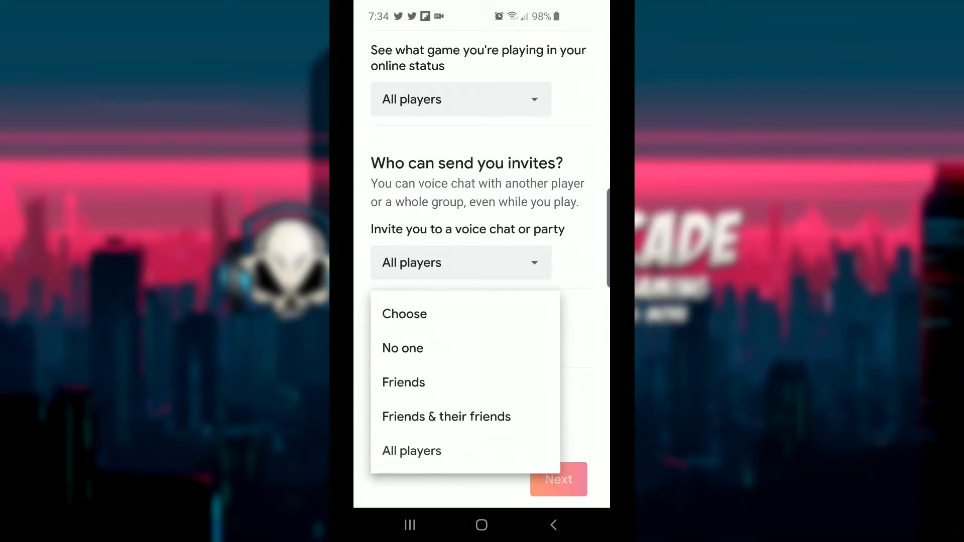
{"action": "left_click", "coordinate": [411, 451]}
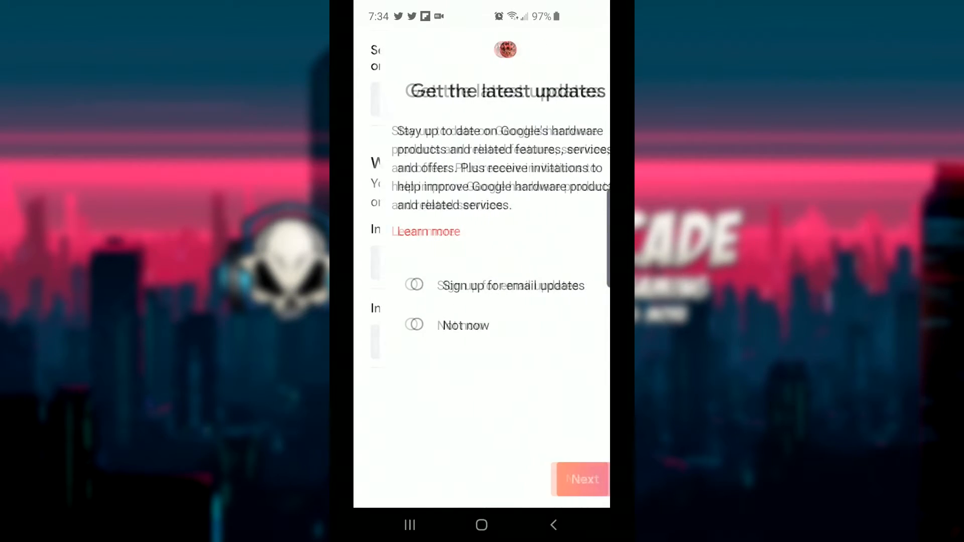
- Opt into Stadia email updates and continue to the Stadia Pro subscription offer
{"action": "left_click", "coordinate": [391, 285]}
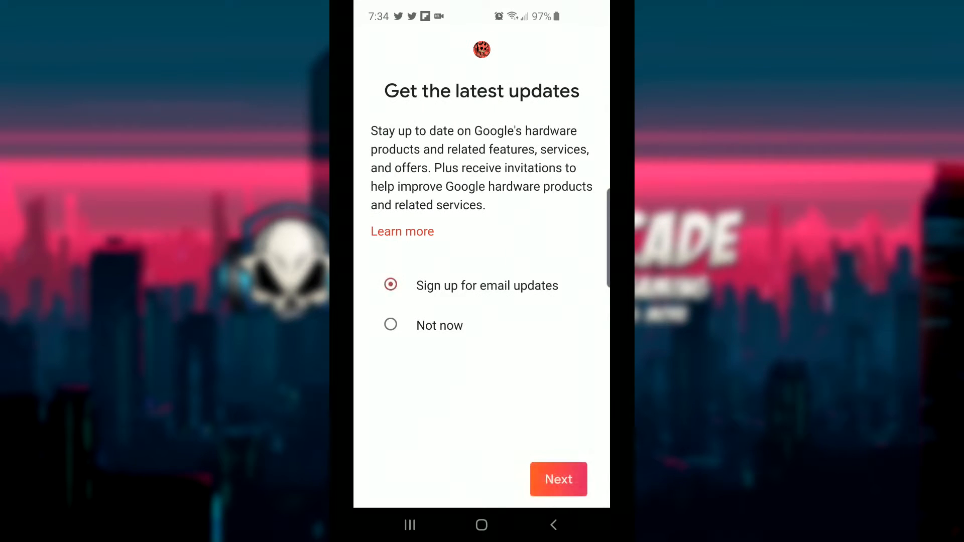
{"action": "left_click", "coordinate": [557, 479]}
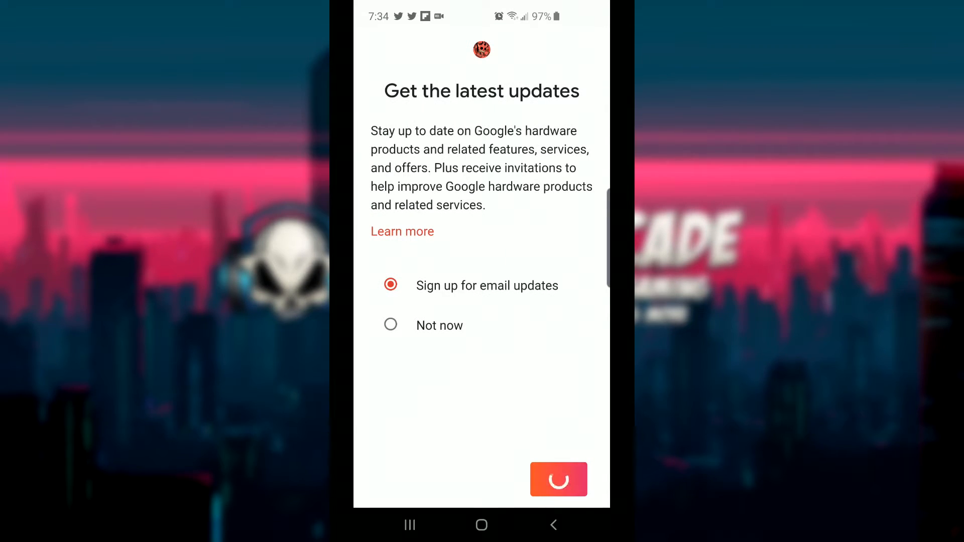
{"action": "left_click", "coordinate": [557, 480]}
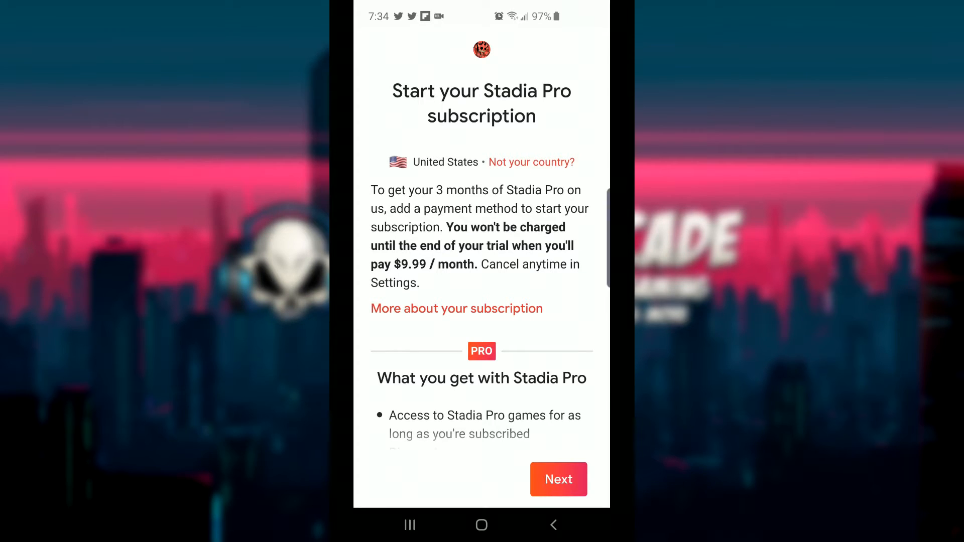
- Review the Stadia Pro trial benefits and $9.99/month price, then proceed to adding a payment method
{"action": "scroll", "scroll_direction": "up", "scroll_amount": 3}
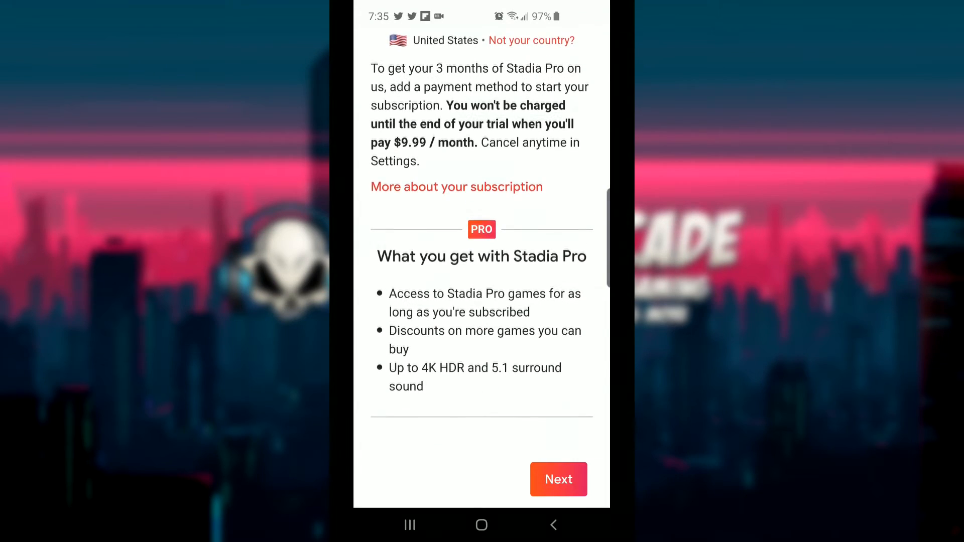
{"action": "scroll", "scroll_direction": "up", "scroll_amount": 3}
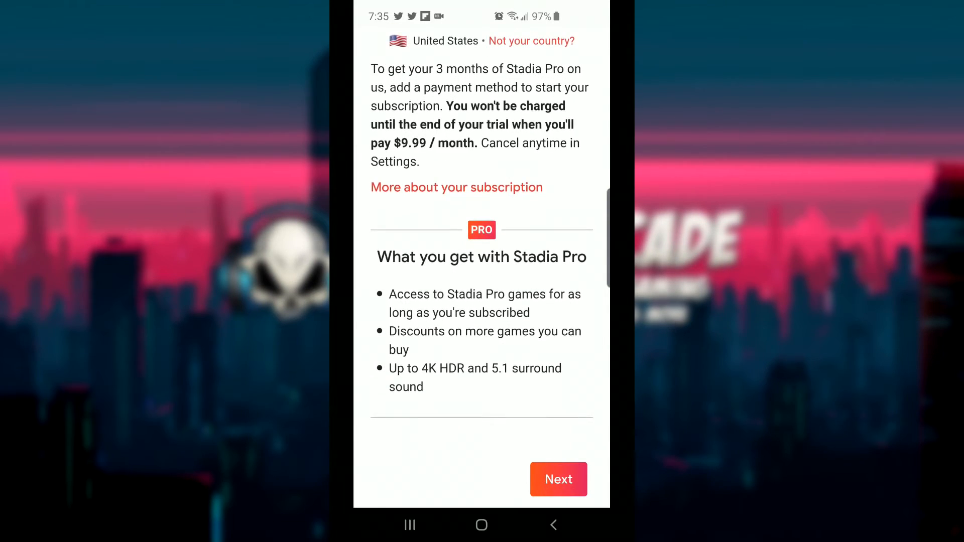
{"action": "scroll", "scroll_direction": "up", "scroll_amount": 3}
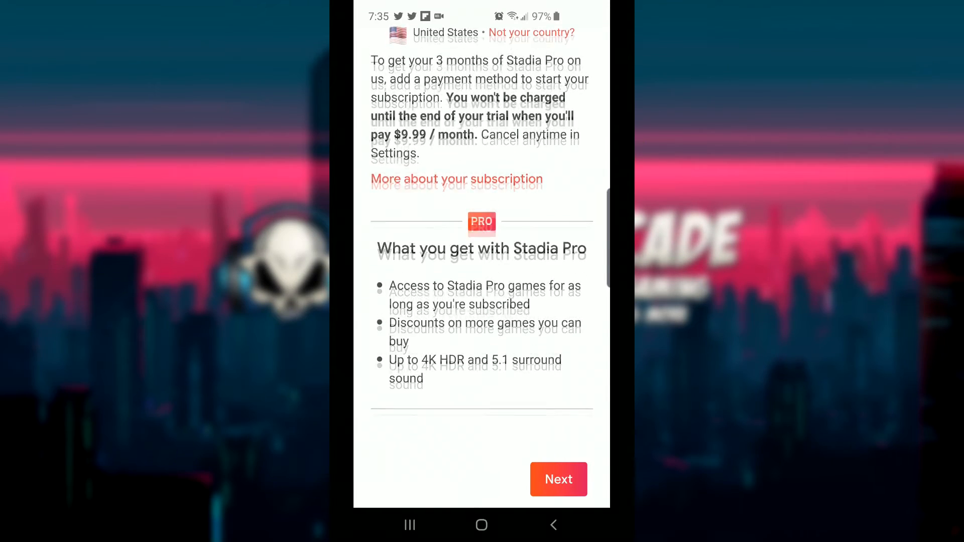
{"action": "scroll", "scroll_direction": "up", "scroll_amount": 3}
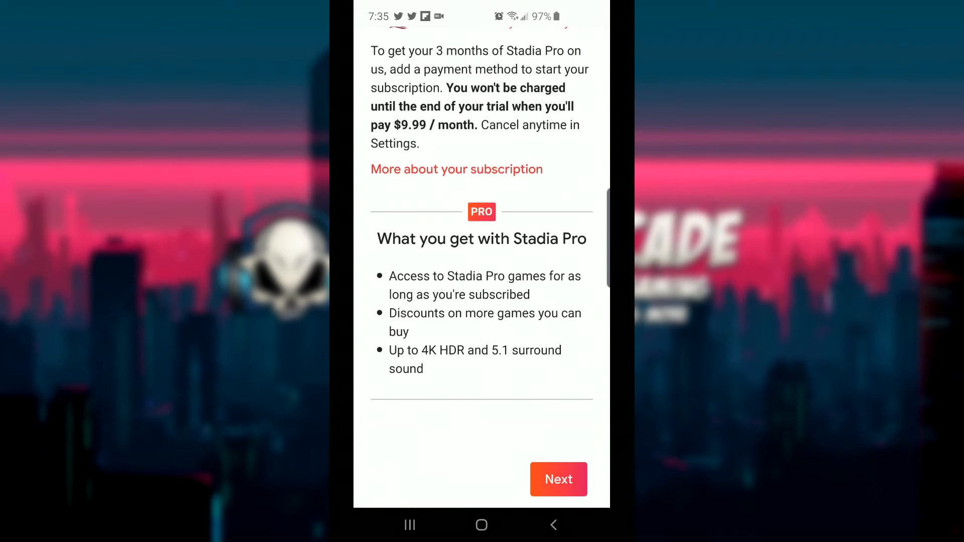
{"action": "scroll", "scroll_direction": "up", "scroll_amount": 3}
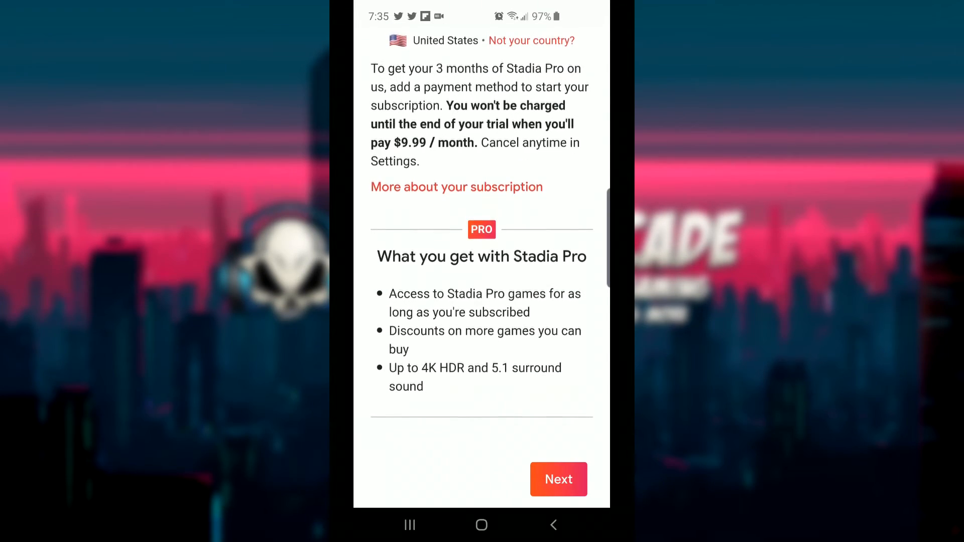
{"action": "scroll", "scroll_direction": "up", "scroll_amount": 3}
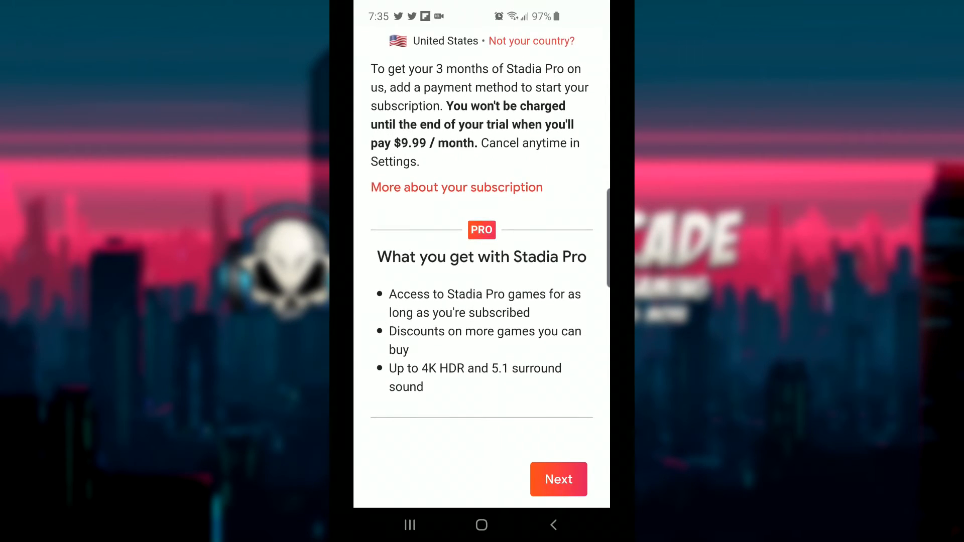
{"action": "scroll", "scroll_direction": "down", "scroll_amount": 3}
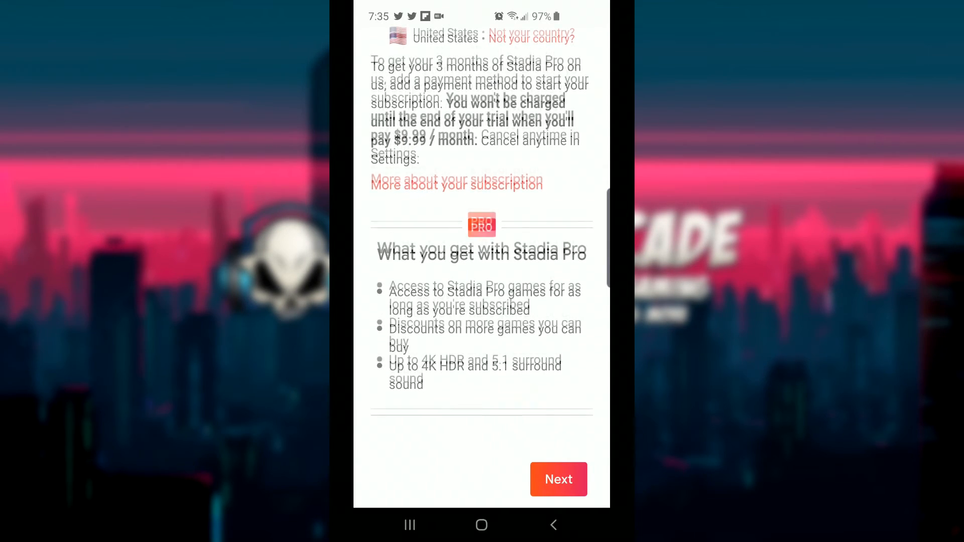
{"action": "scroll", "scroll_direction": "up", "scroll_amount": 3}
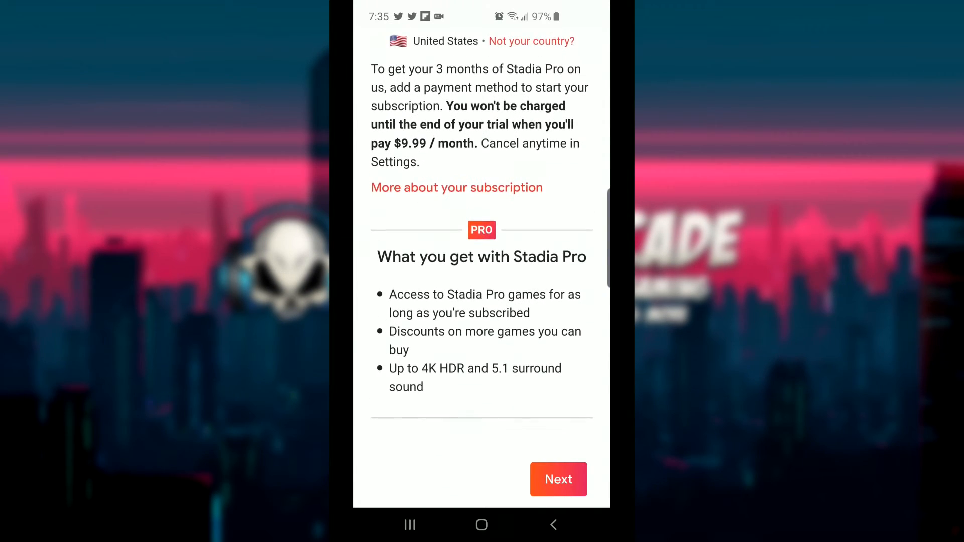
{"action": "left_click", "coordinate": [558, 479]}
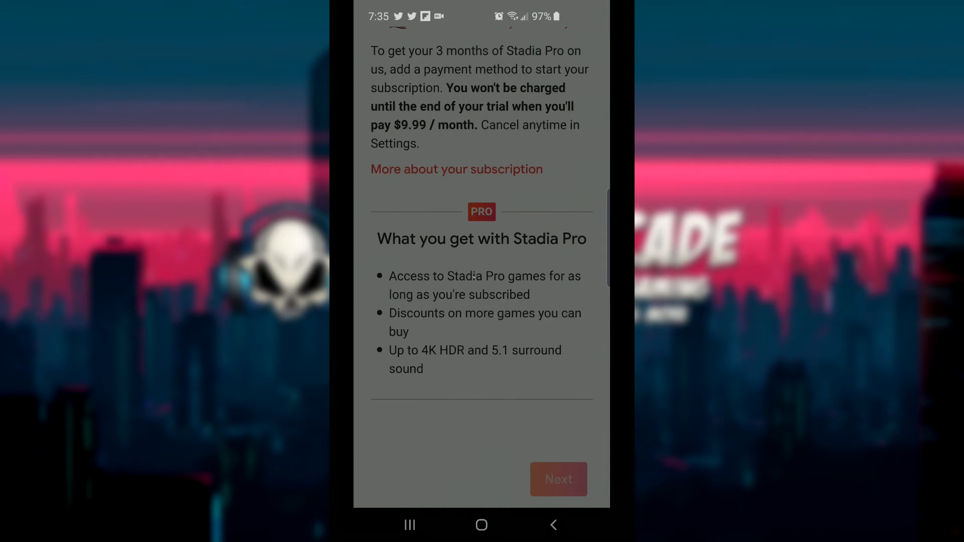
- Subscribe to the free three-month Stadia Pro trial in the Google Play sheet using PayPal
{"action": "left_click", "coordinate": [557, 479]}
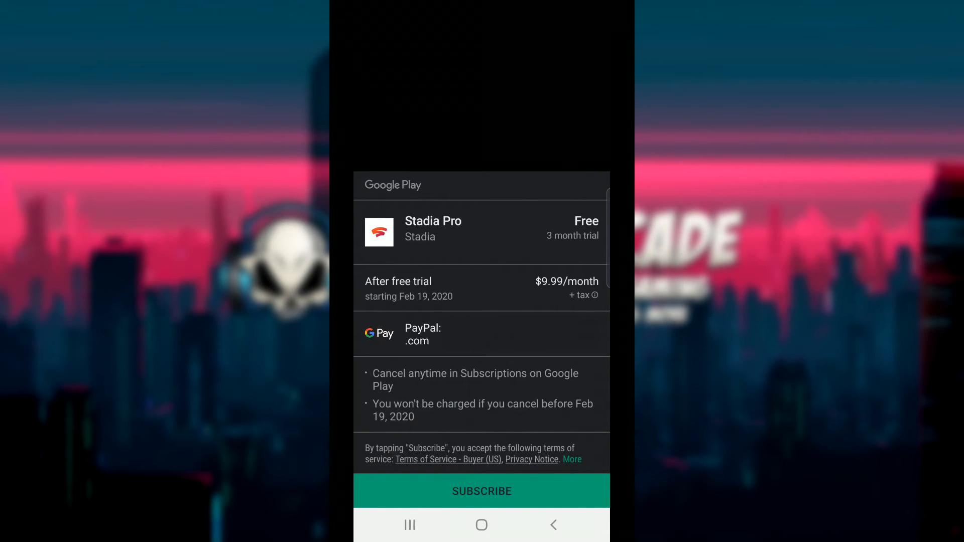
{"action": "left_click", "coordinate": [481, 491]}
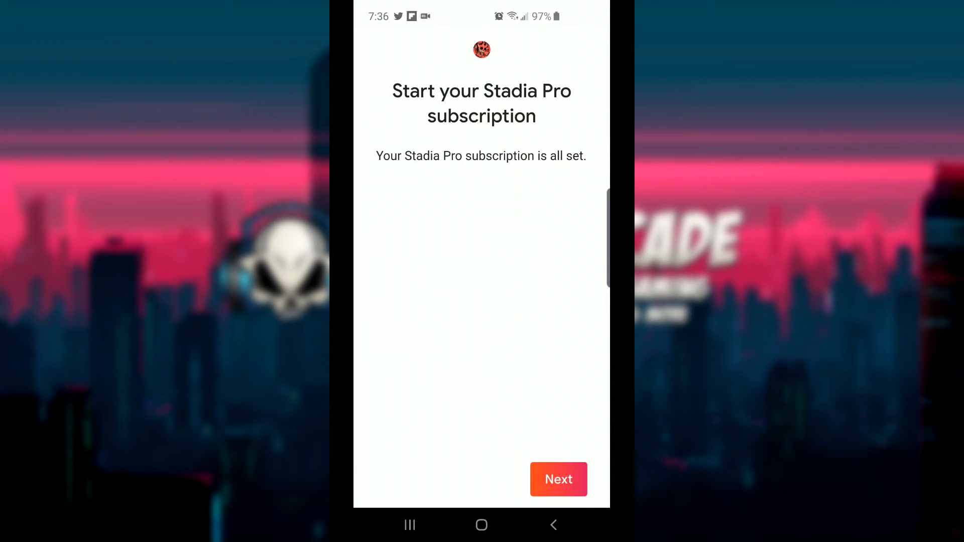
- Finish setup from the Pro subscription confirmation and land on the Stadia home screen
{"action": "left_click", "coordinate": [557, 478]}
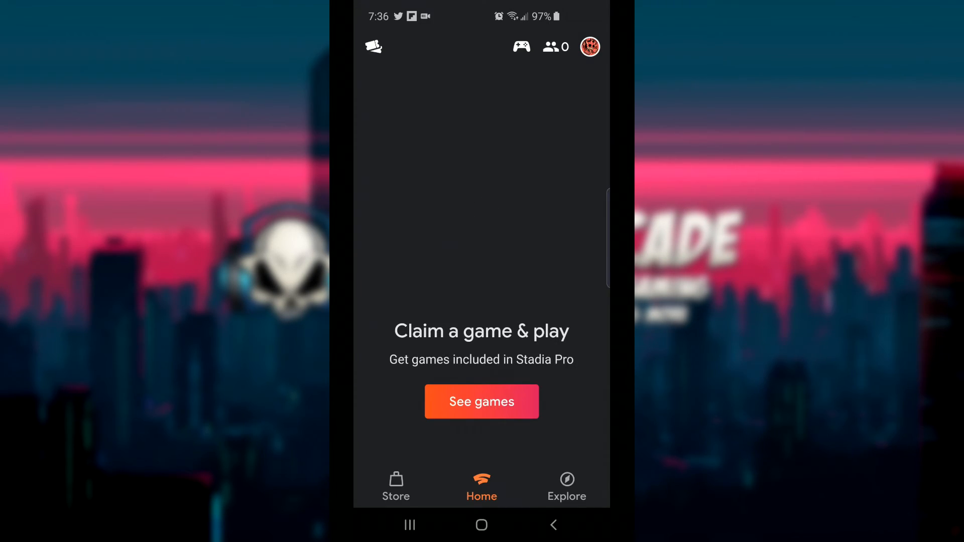